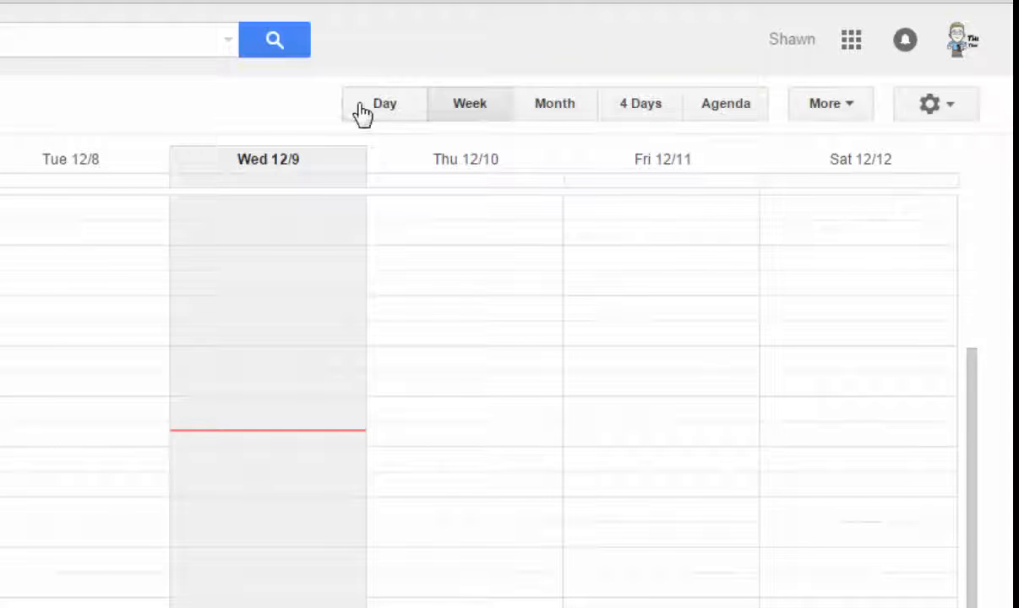
# Cycle through the Day and Week views, ending on the Agenda list of upcoming holidays.
pyautogui.click(383, 103)
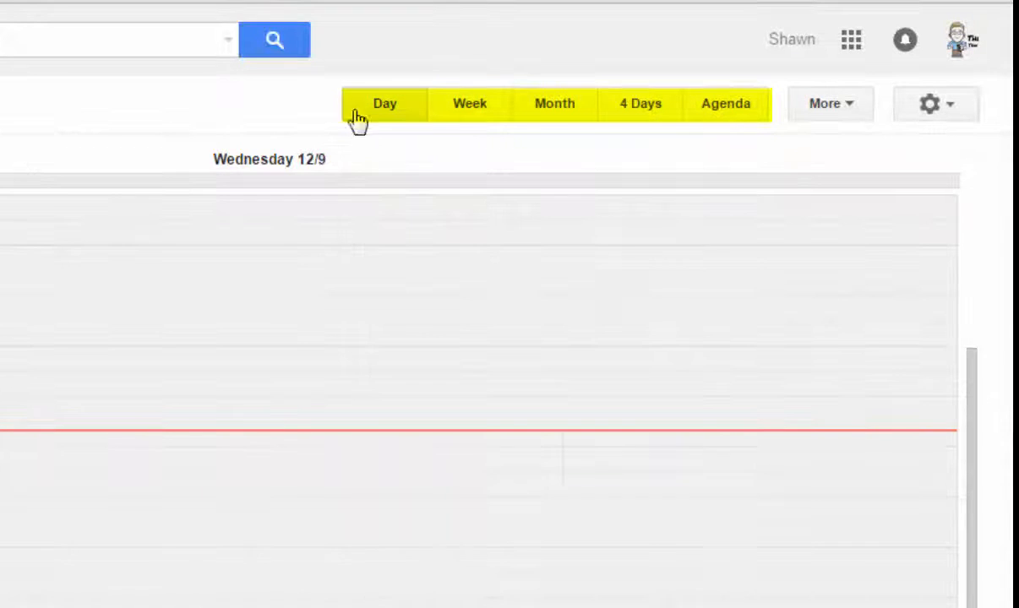
pyautogui.click(468, 103)
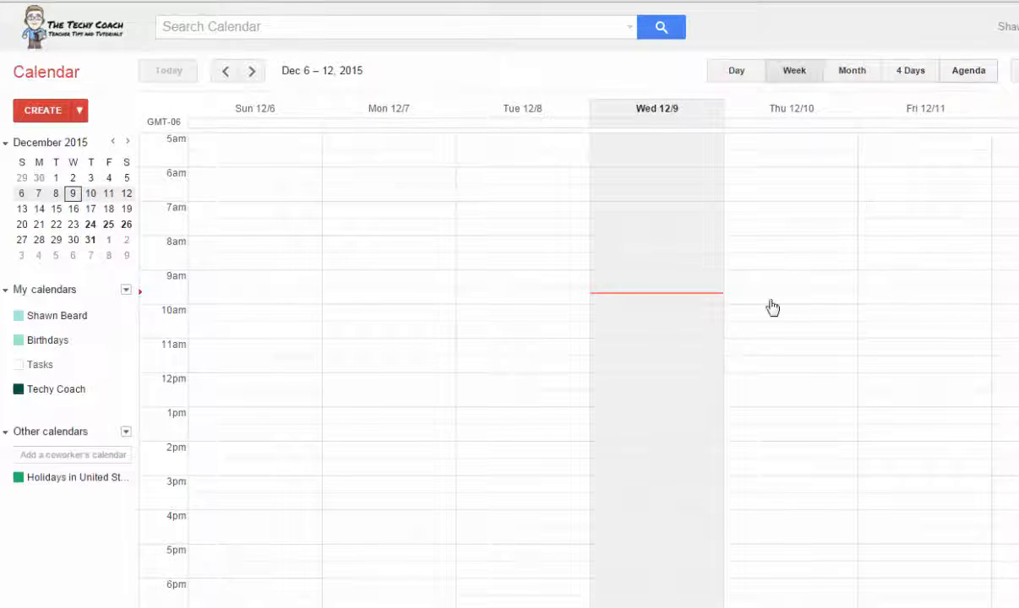
pyautogui.click(969, 70)
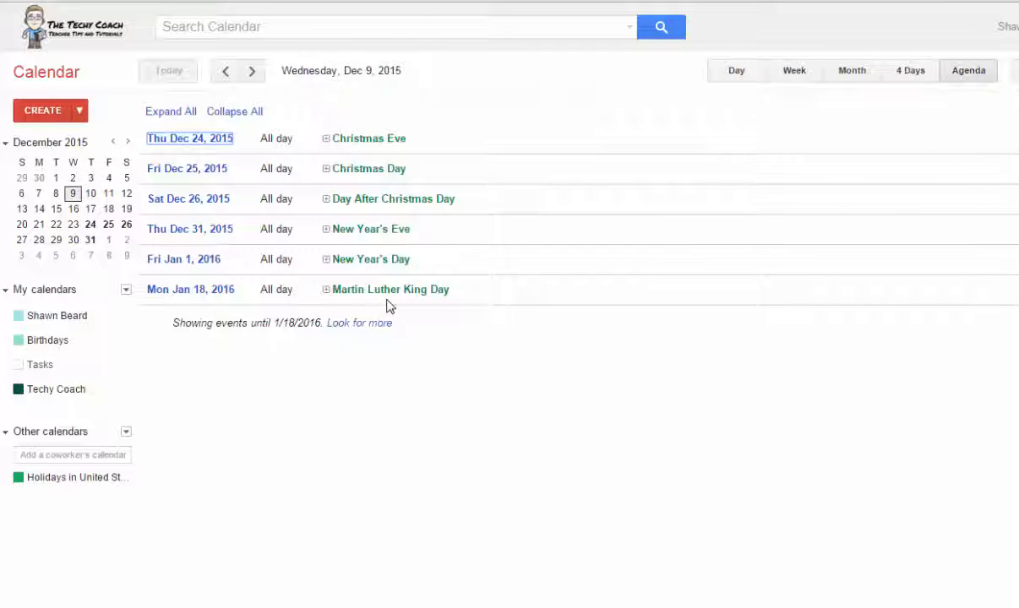
pyautogui.moveTo(362, 264)
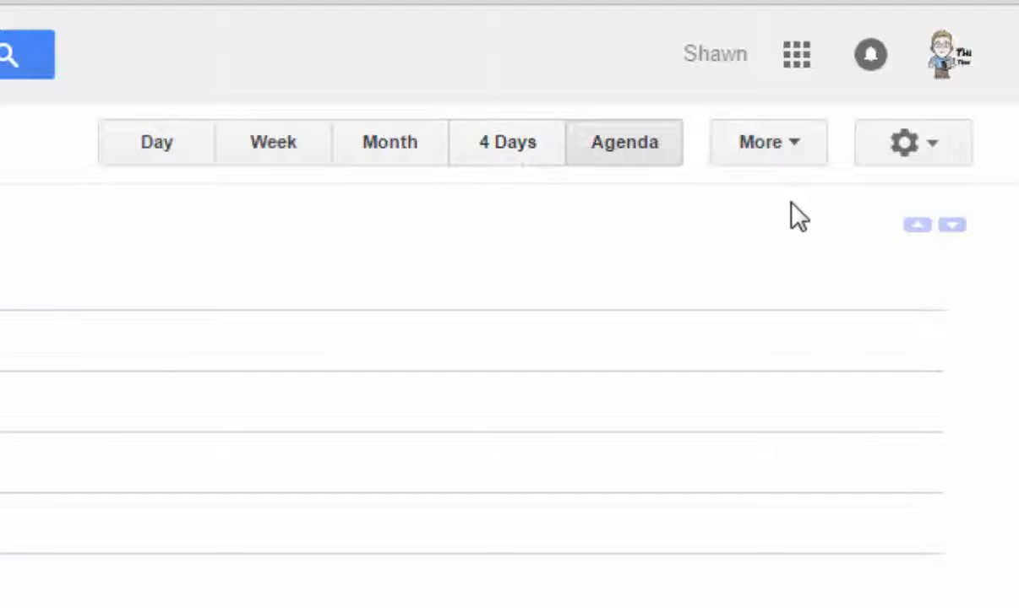
# Set the custom view to 3 days, save, and show December 9–11, 2015.
pyautogui.click(909, 142)
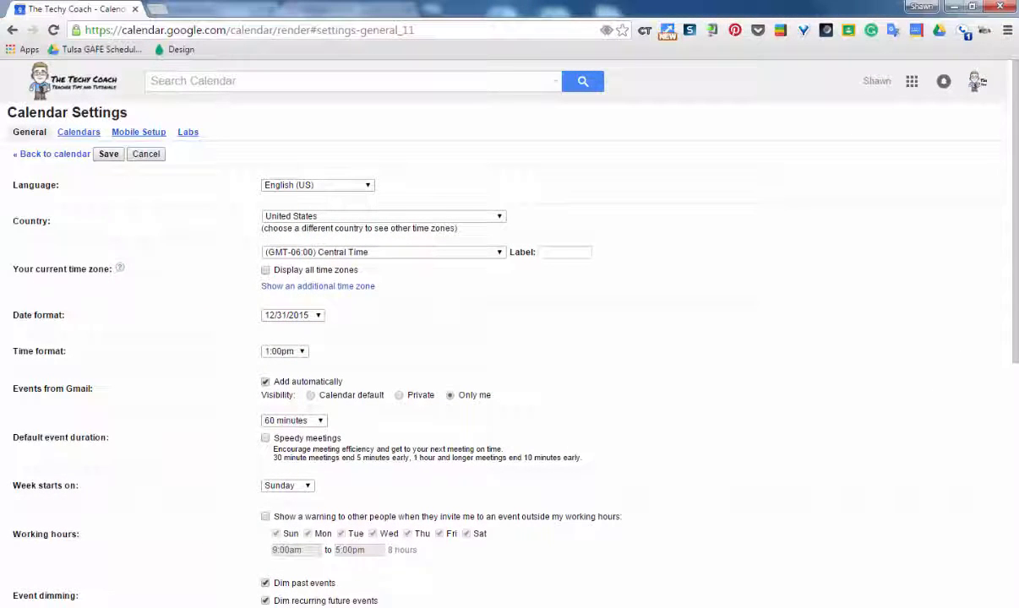
pyautogui.scroll(-3)
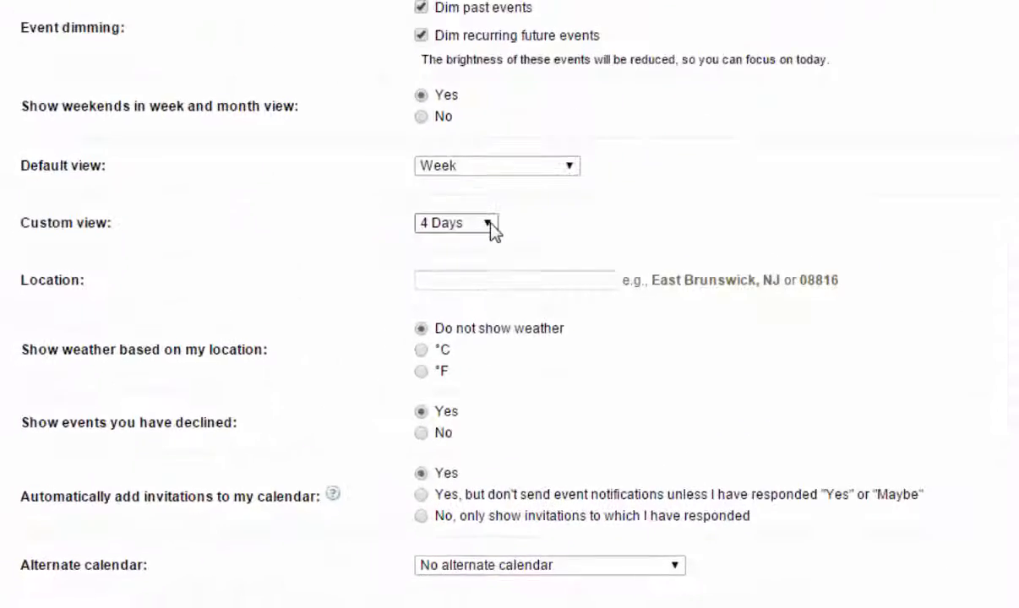
pyautogui.click(484, 223)
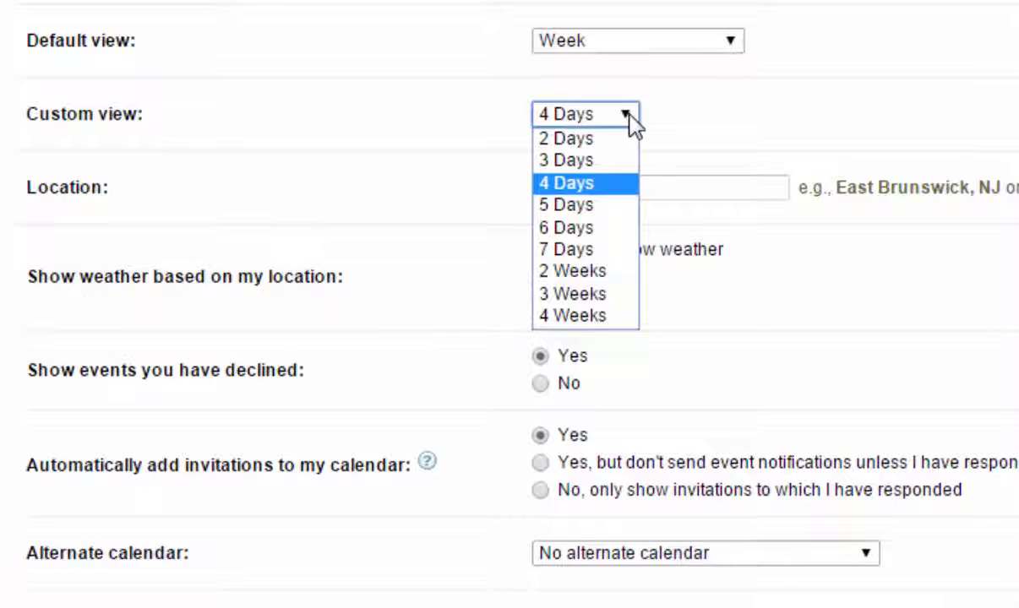
pyautogui.moveTo(591, 262)
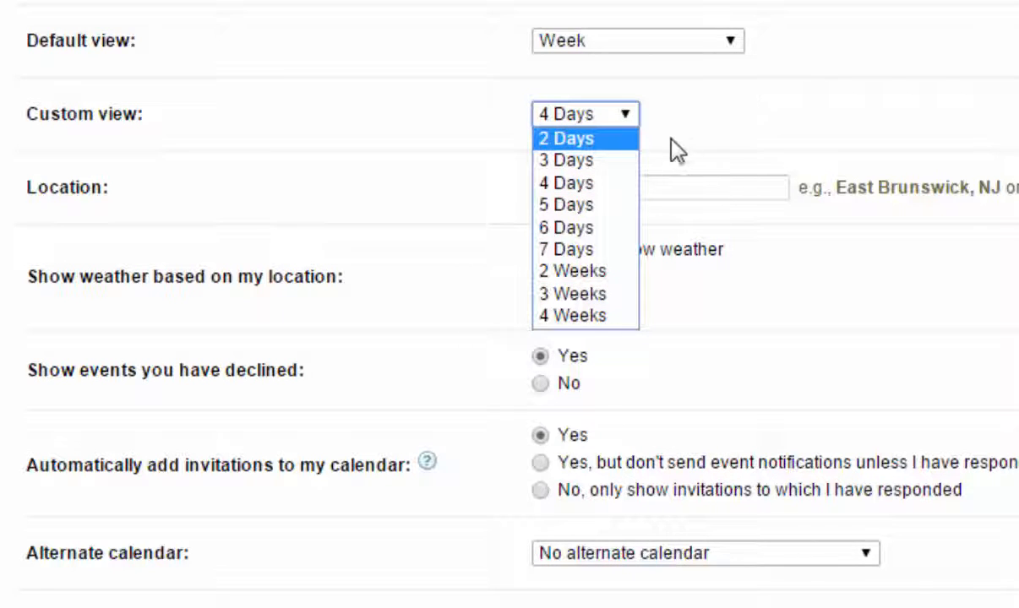
pyautogui.click(564, 159)
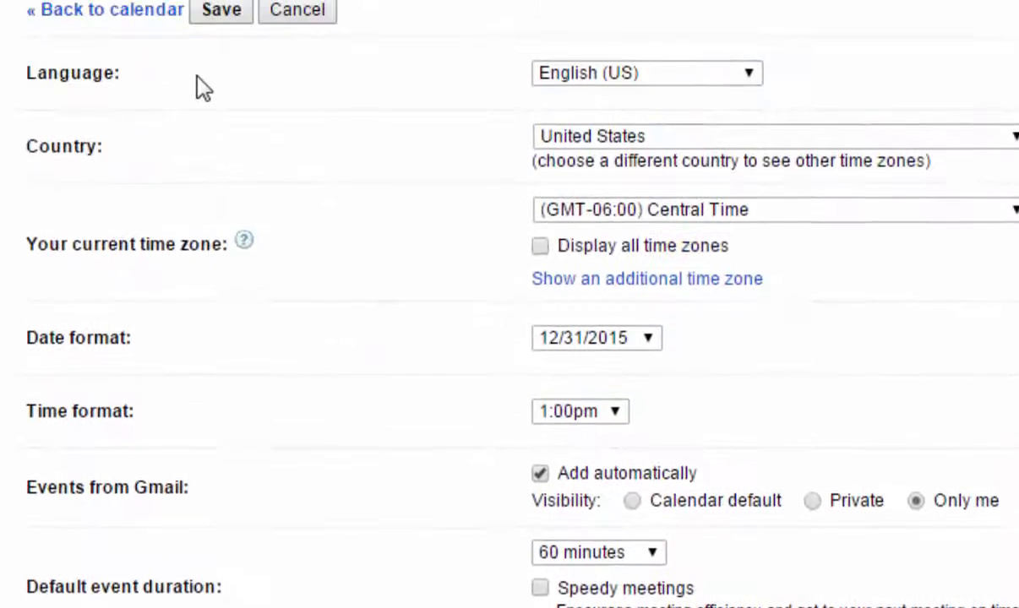
pyautogui.click(104, 11)
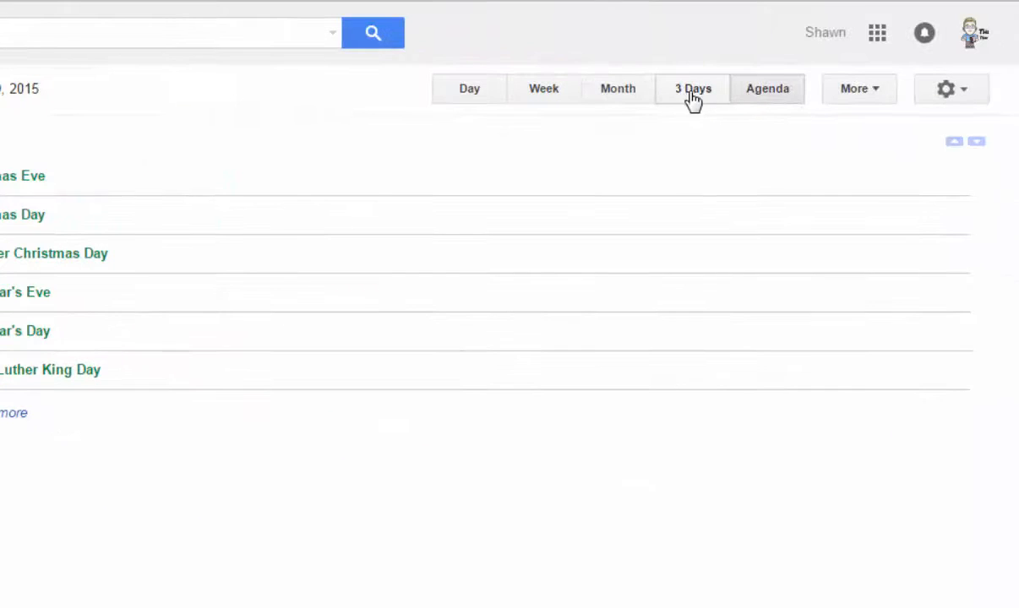
pyautogui.click(692, 88)
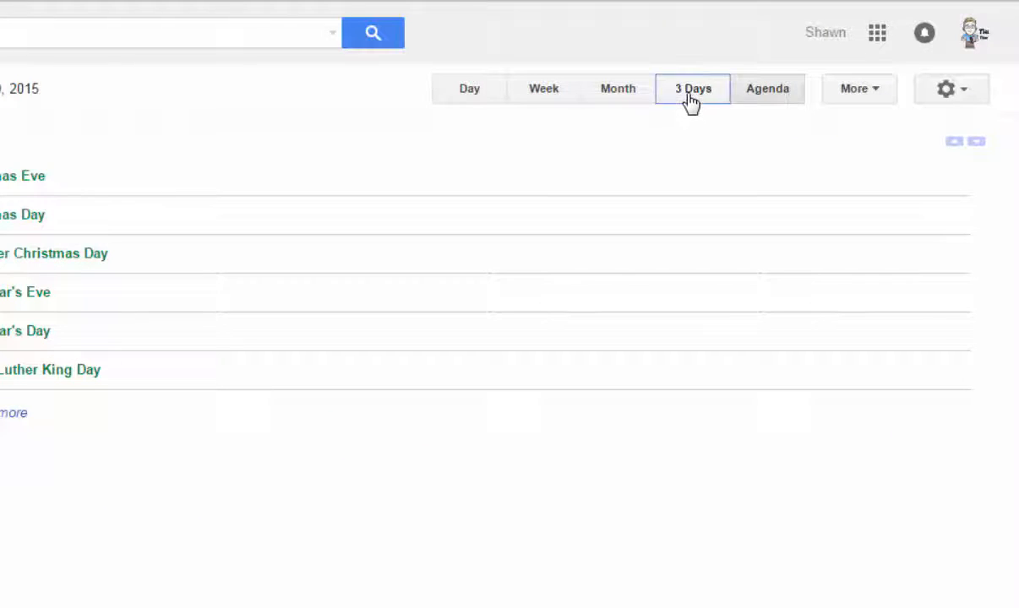
pyautogui.click(692, 88)
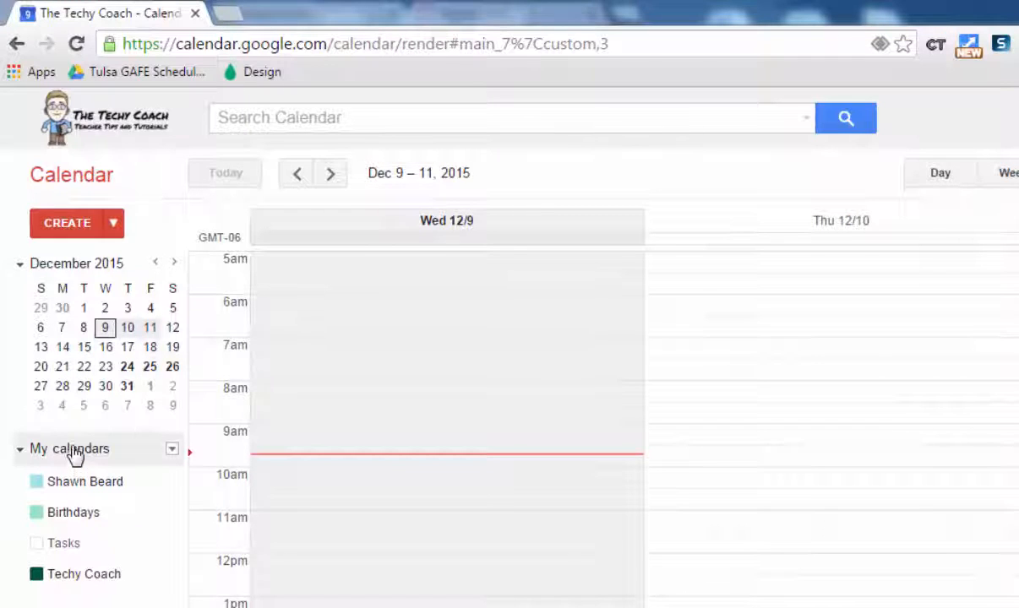
pyautogui.moveTo(76, 592)
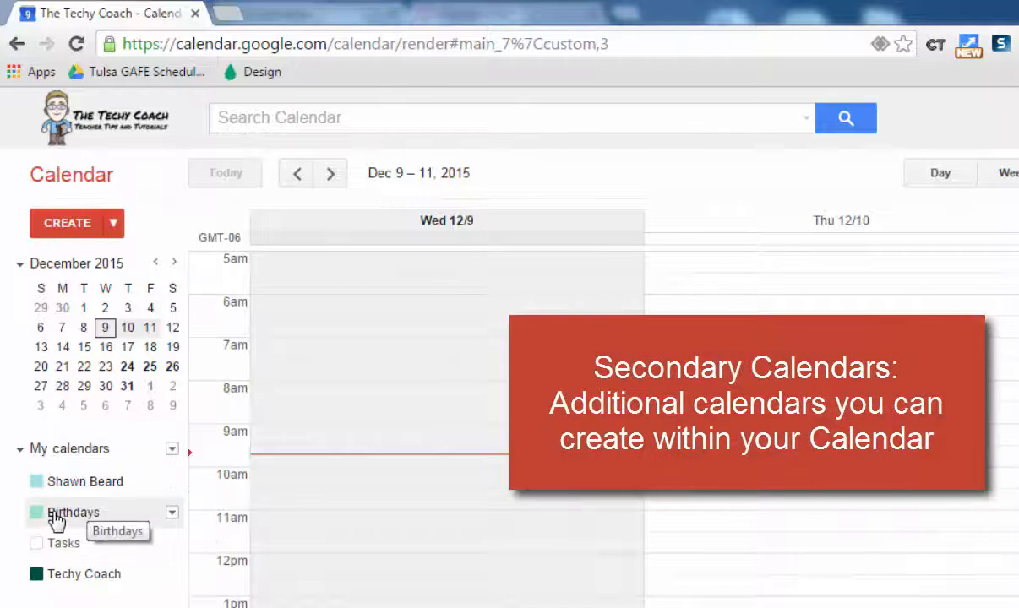
pyautogui.moveTo(54, 581)
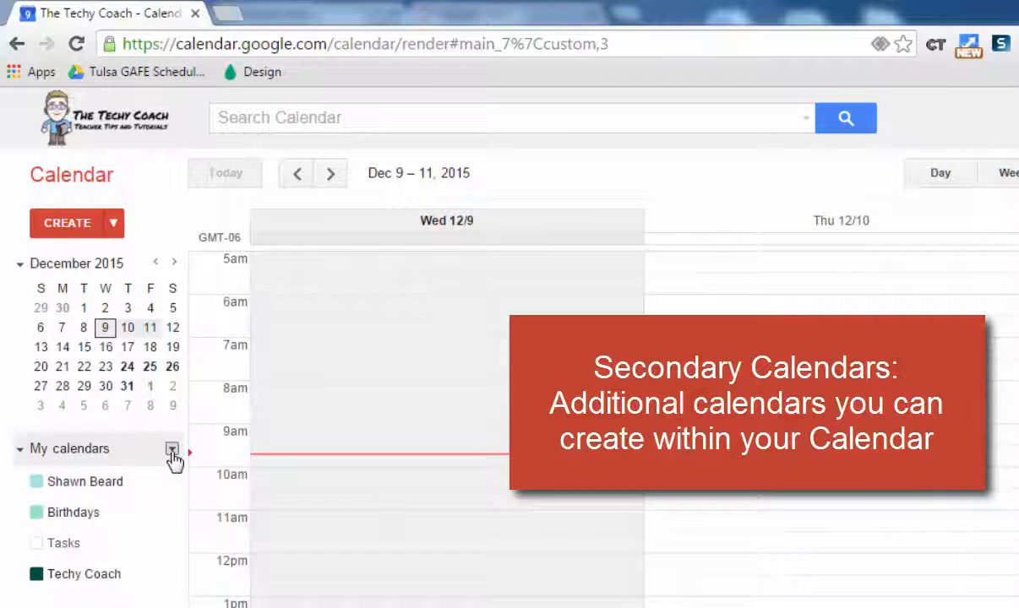
pyautogui.click(170, 449)
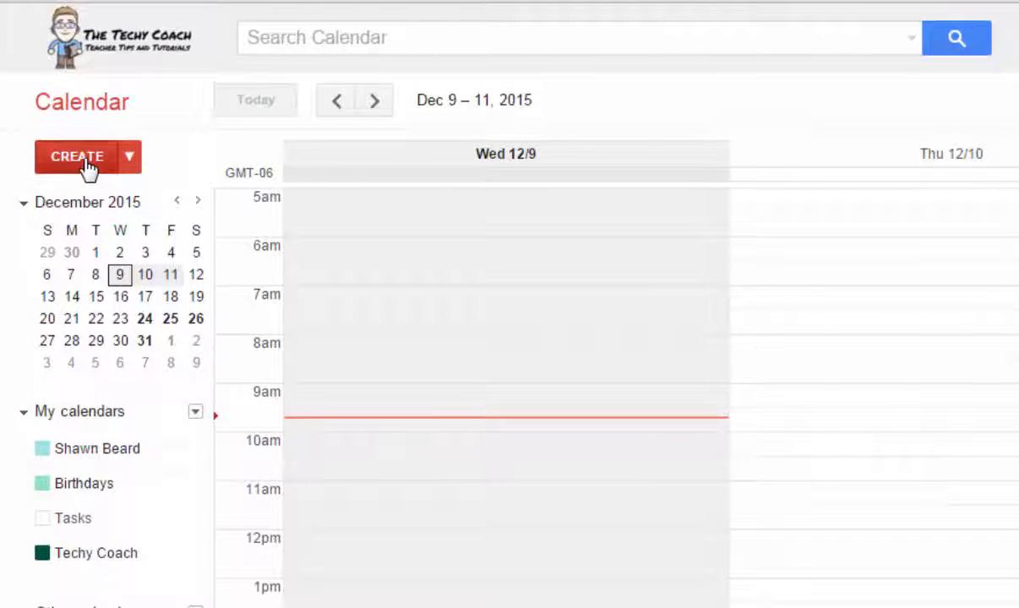
# Draft 'My First Event' for 12/9/2015, 10–11am, and bring up its time zone settings.
pyautogui.click(77, 156)
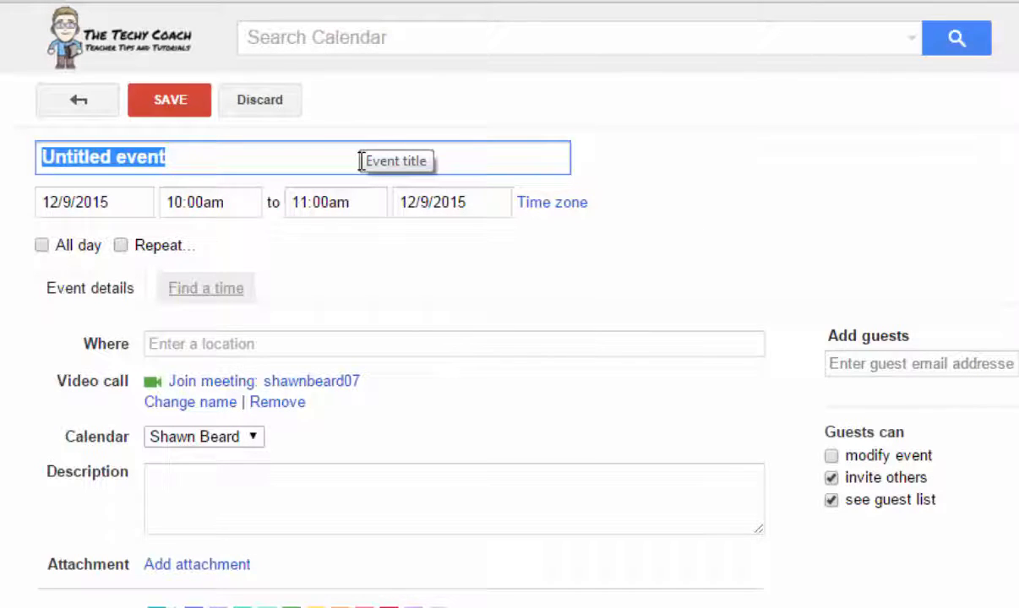
pyautogui.write('My First')
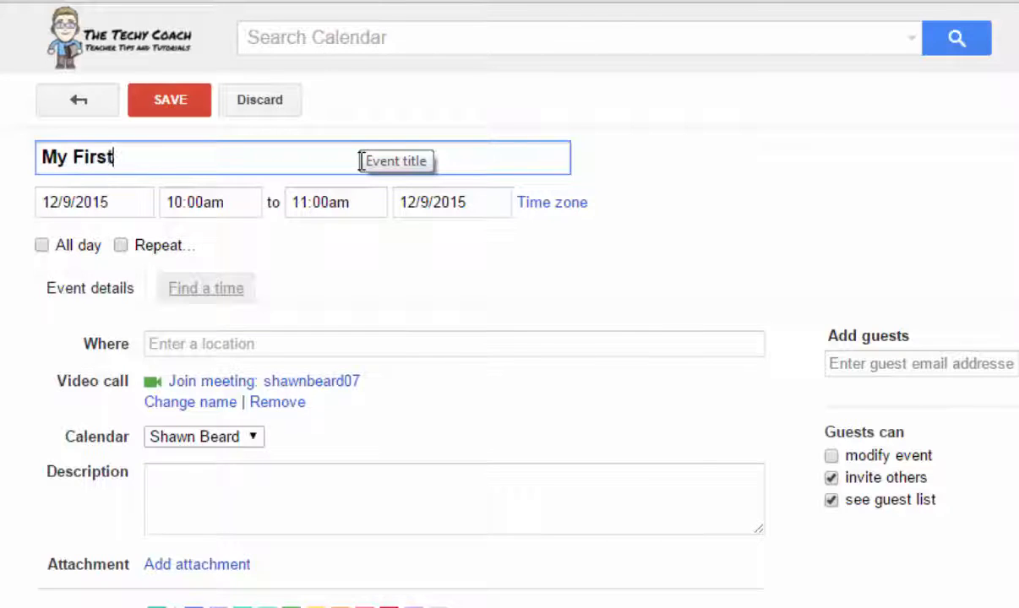
pyautogui.write('Event')
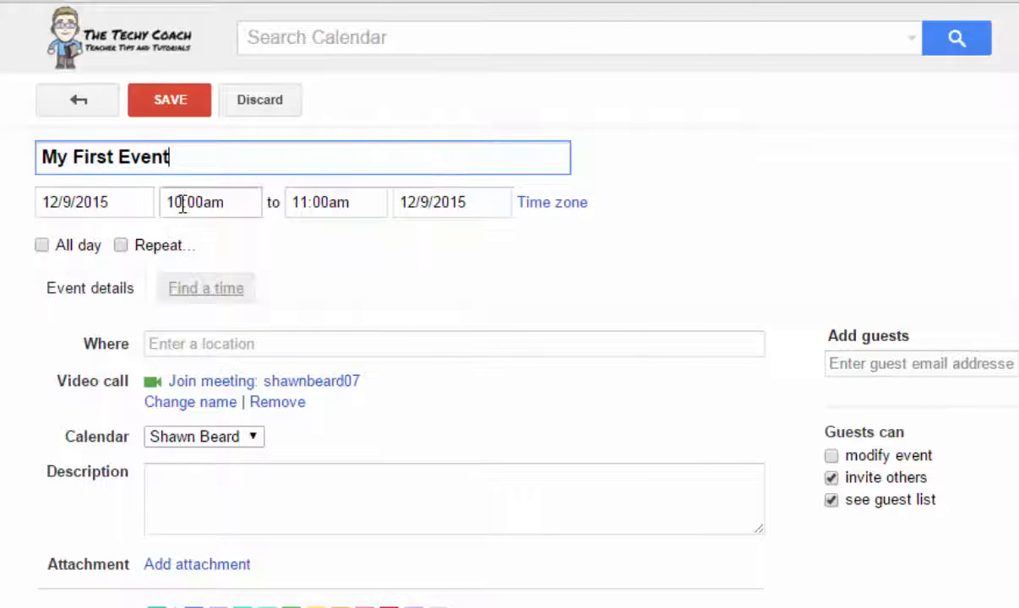
pyautogui.click(336, 202)
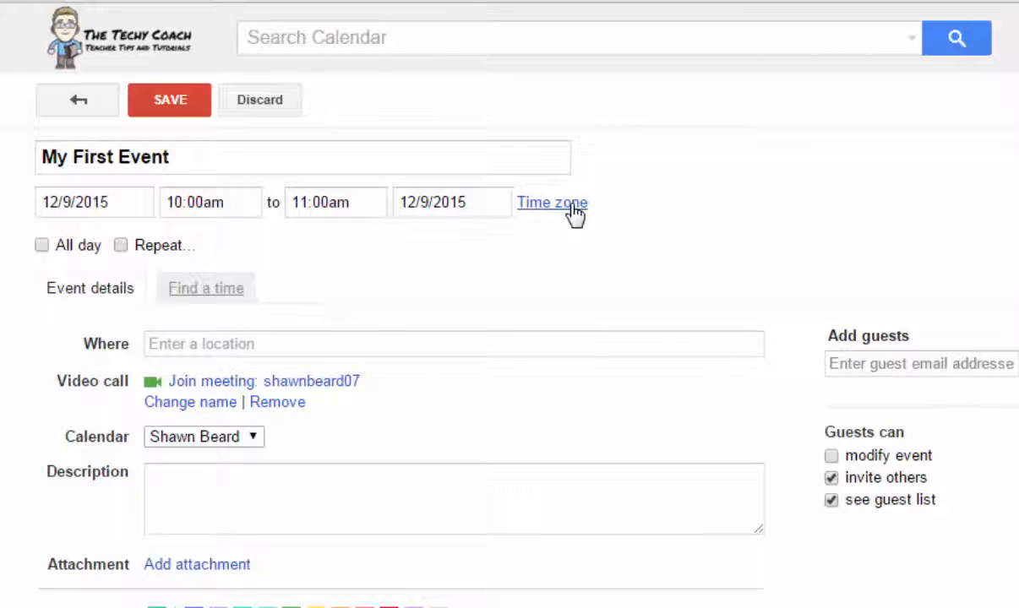
pyautogui.click(552, 202)
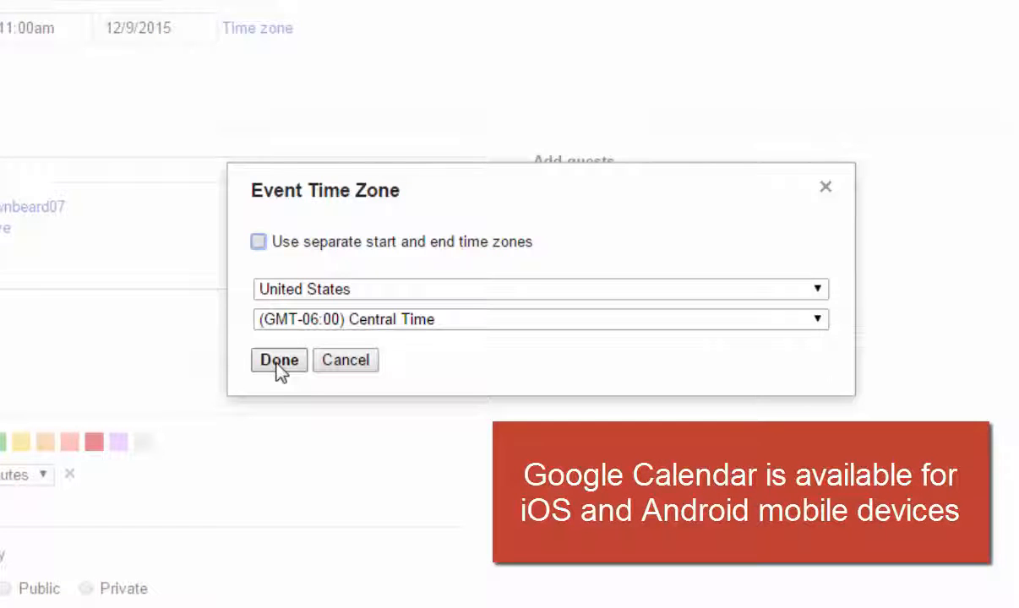
# Apply Central Time to 'My First Event' and open its full details page.
pyautogui.click(278, 360)
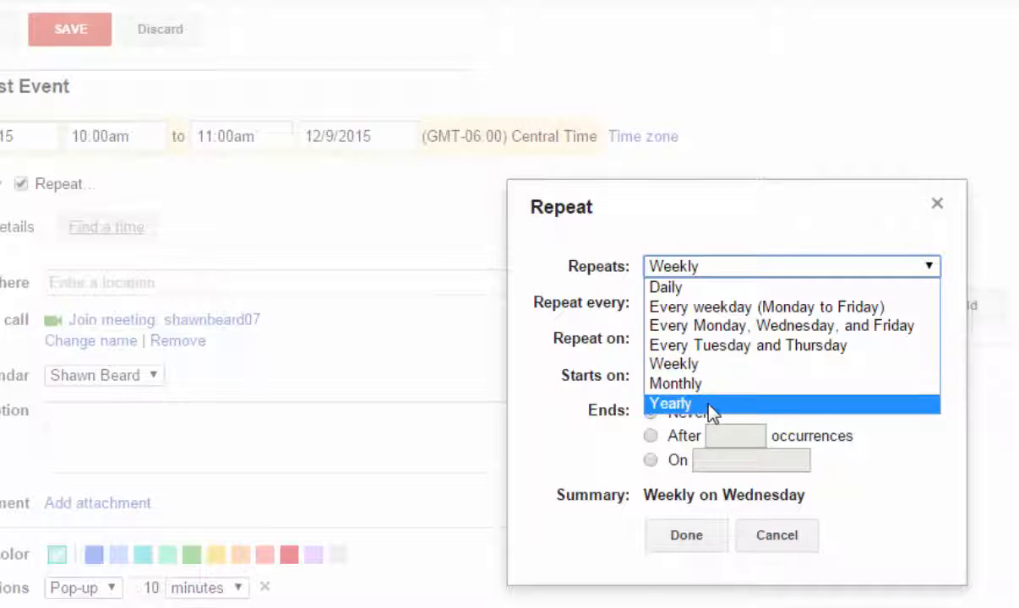
pyautogui.moveTo(705, 406)
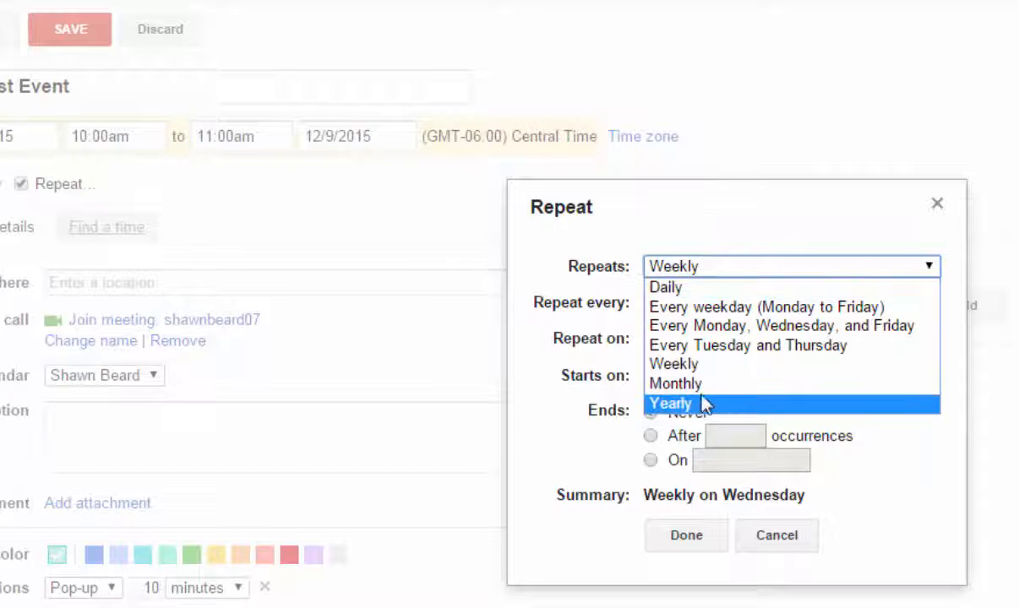
pyautogui.moveTo(701, 404)
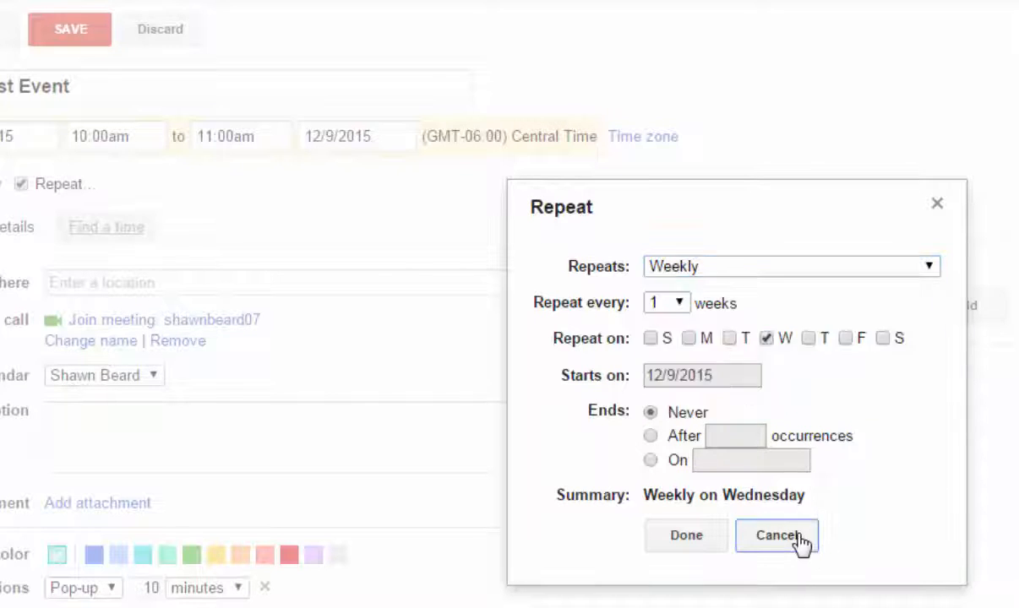
pyautogui.click(778, 536)
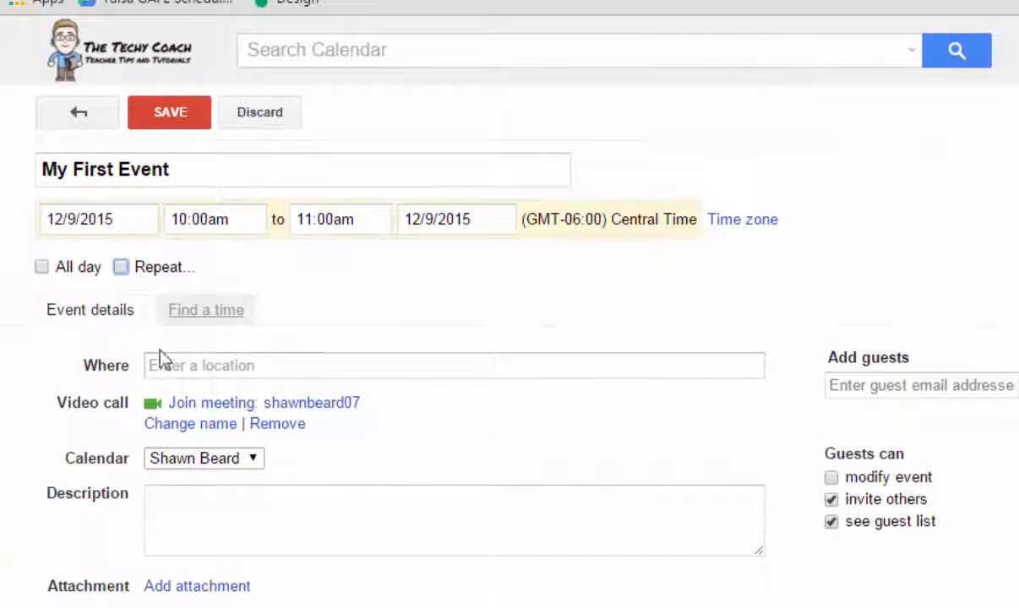
# Pick Charles Page High School, Sand Springs, OK, as the event location from suggestions.
pyautogui.click(319, 366)
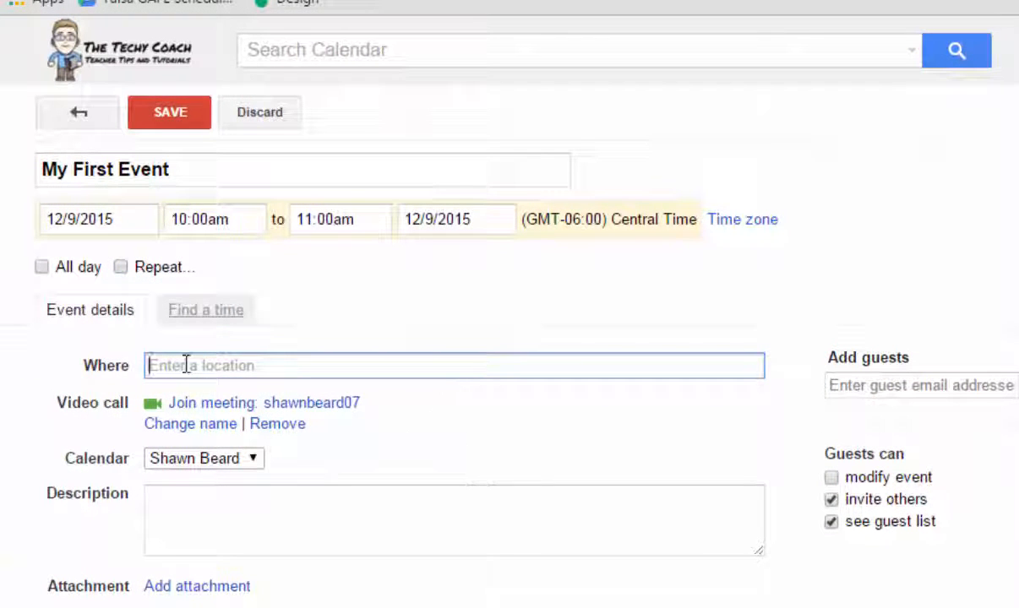
pyautogui.write('Charles')
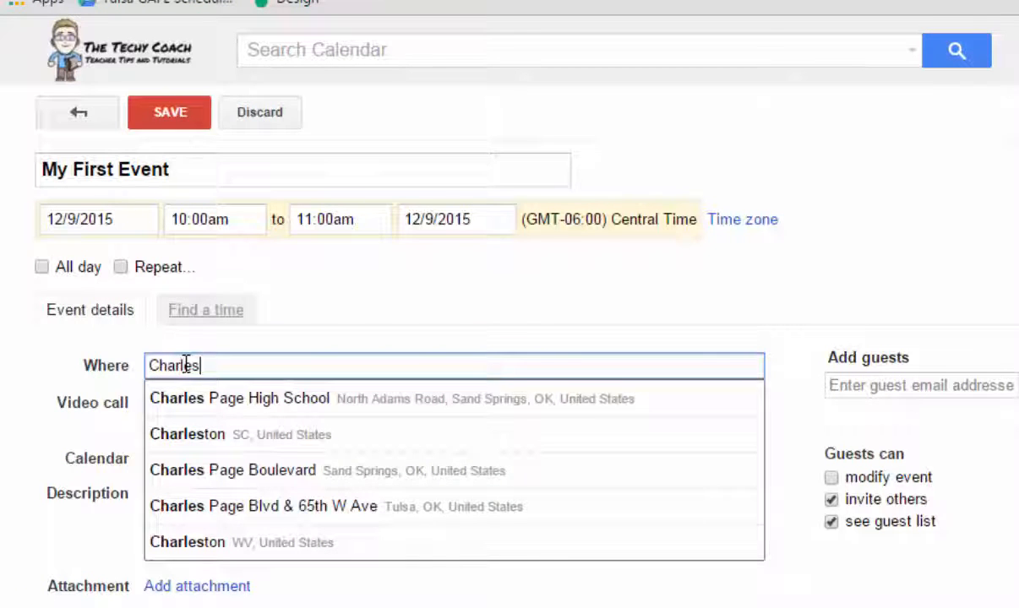
pyautogui.moveTo(324, 564)
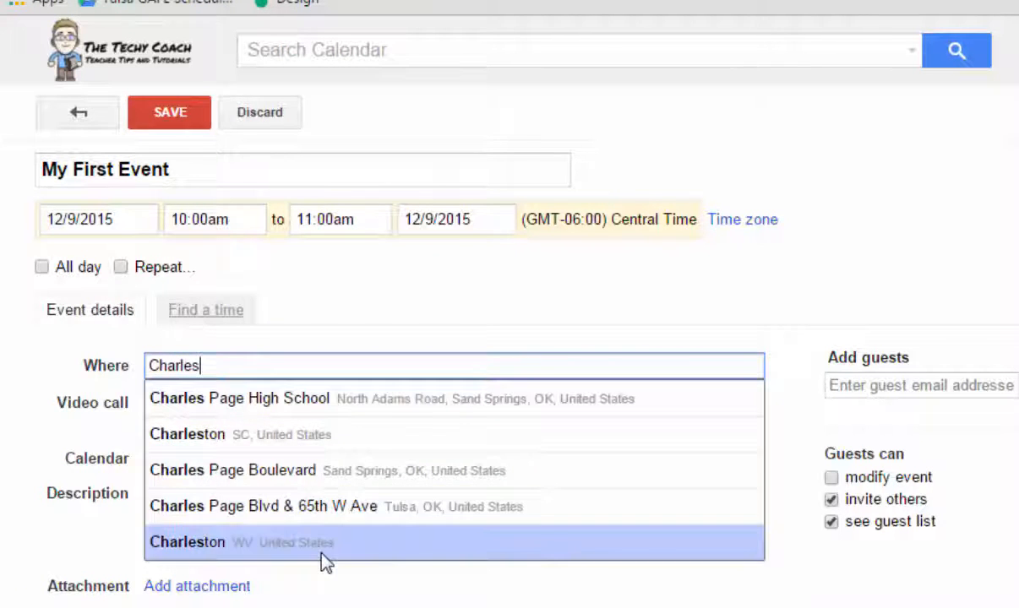
pyautogui.moveTo(249, 409)
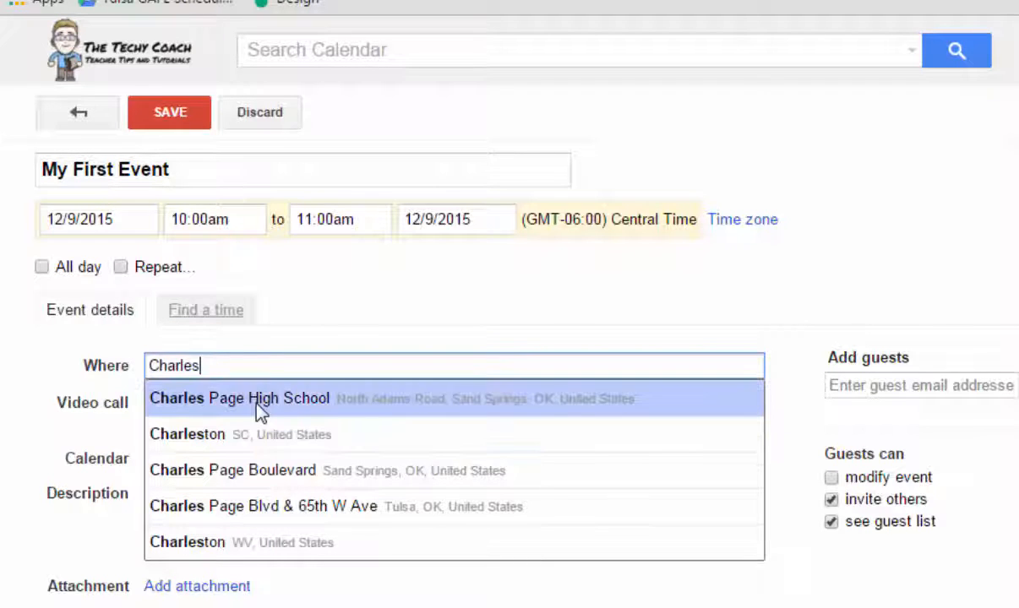
pyautogui.click(240, 398)
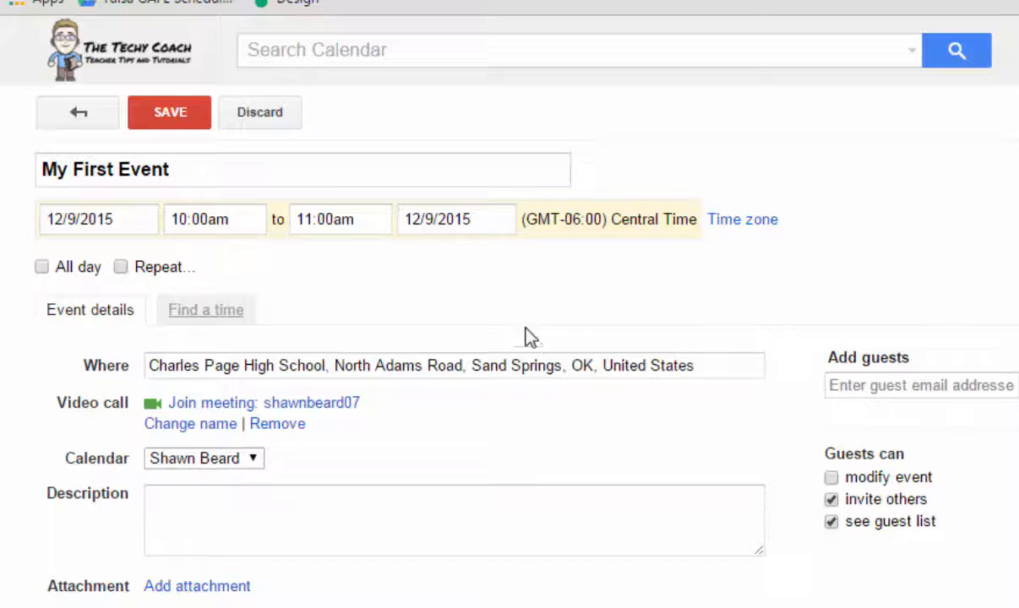
pyautogui.moveTo(423, 437)
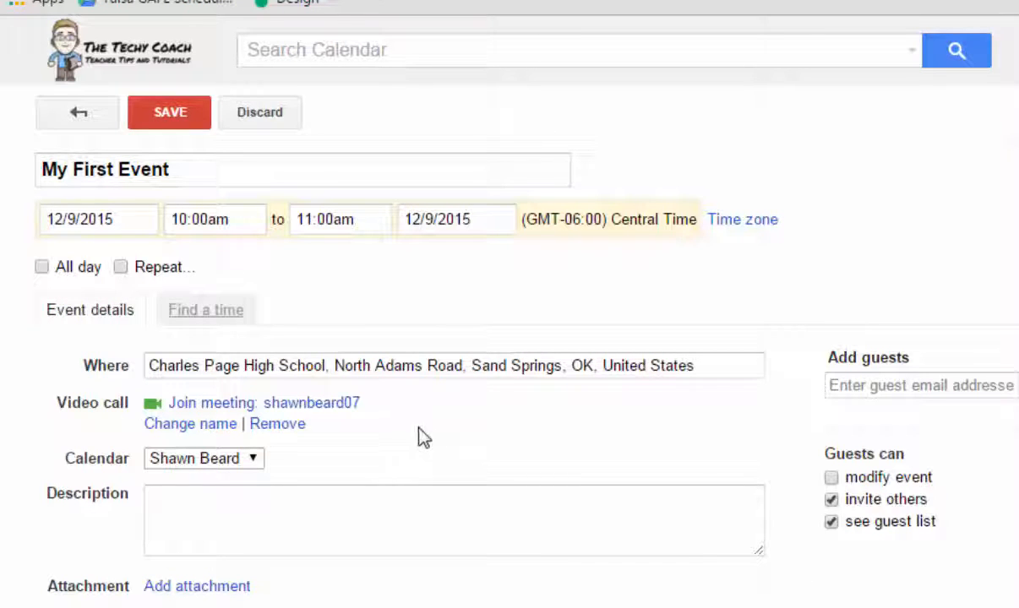
pyautogui.moveTo(76, 409)
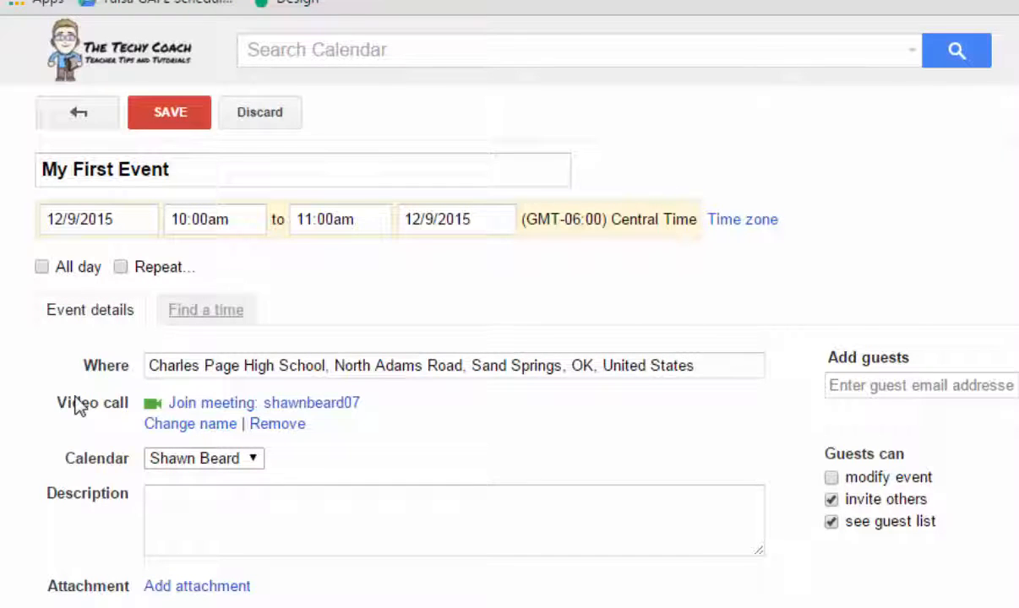
pyautogui.moveTo(491, 426)
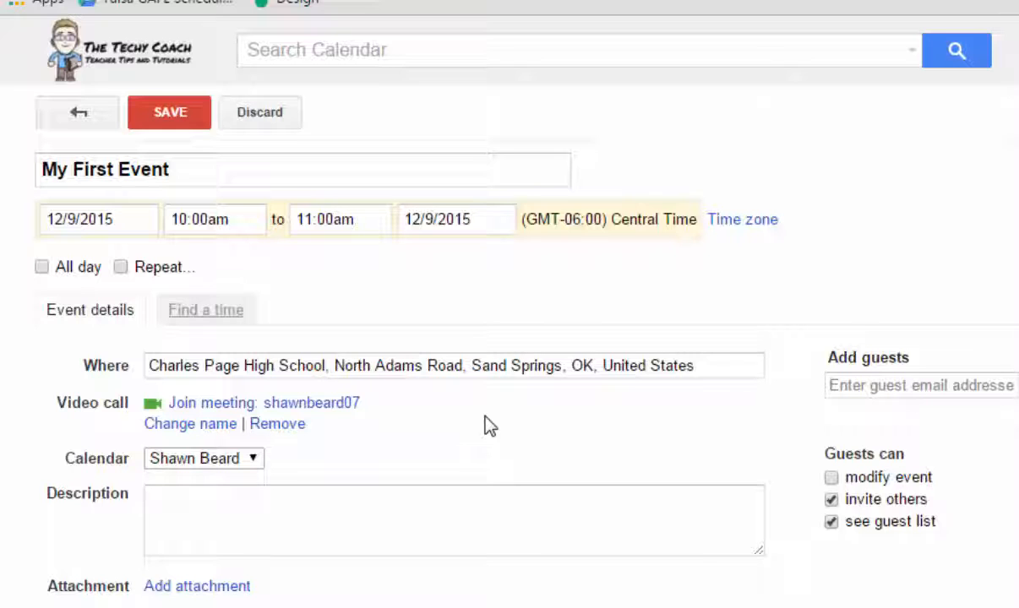
pyautogui.moveTo(275, 459)
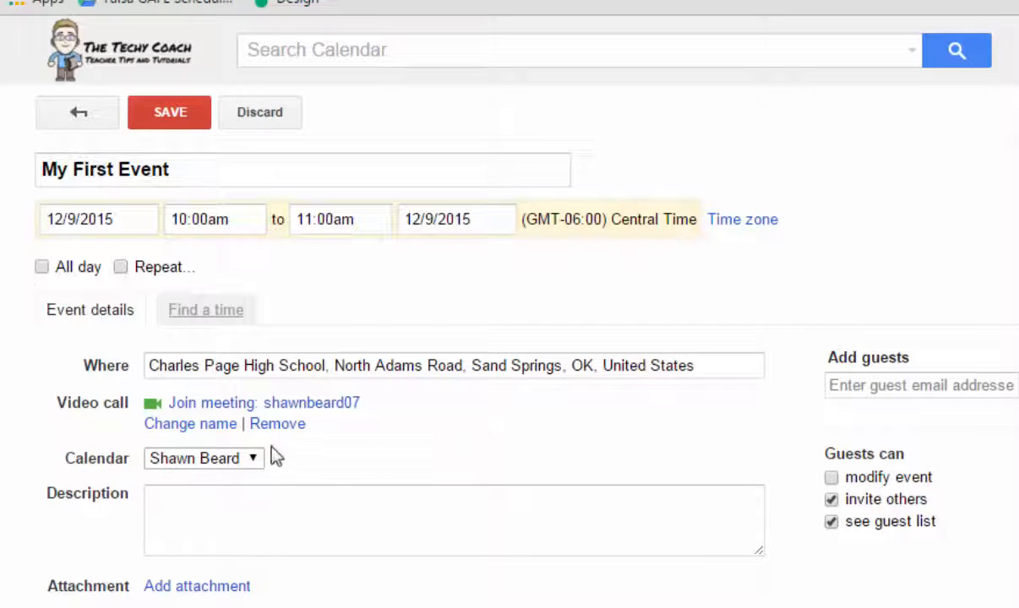
pyautogui.scroll(-3)
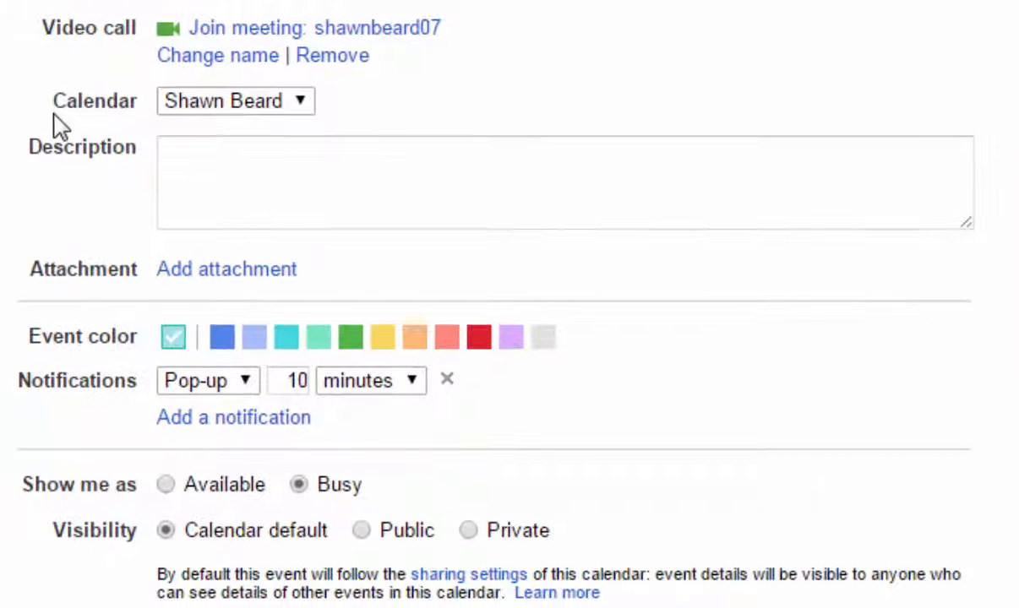
pyautogui.moveTo(319, 116)
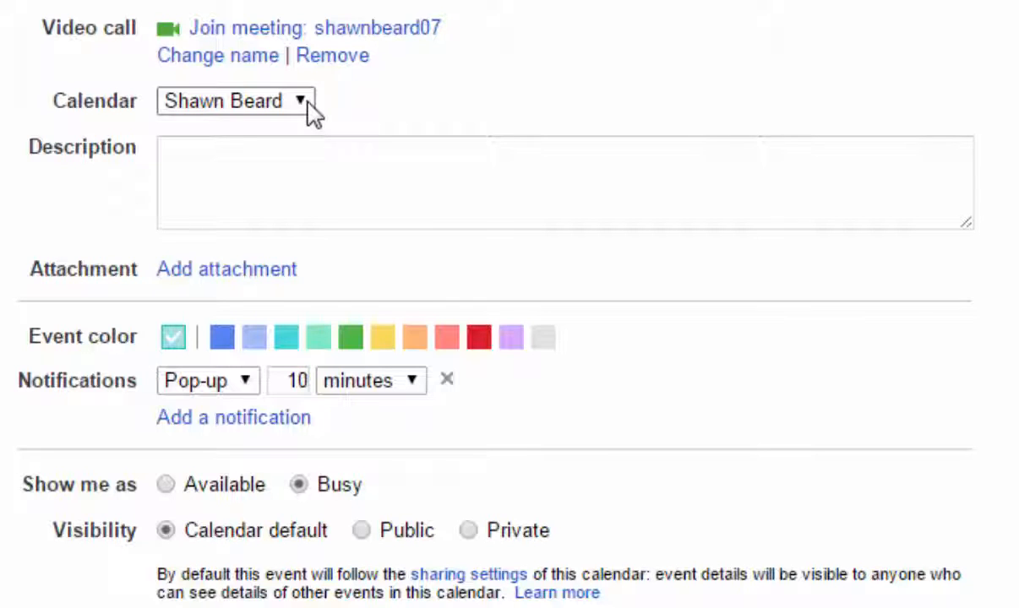
pyautogui.moveTo(287, 119)
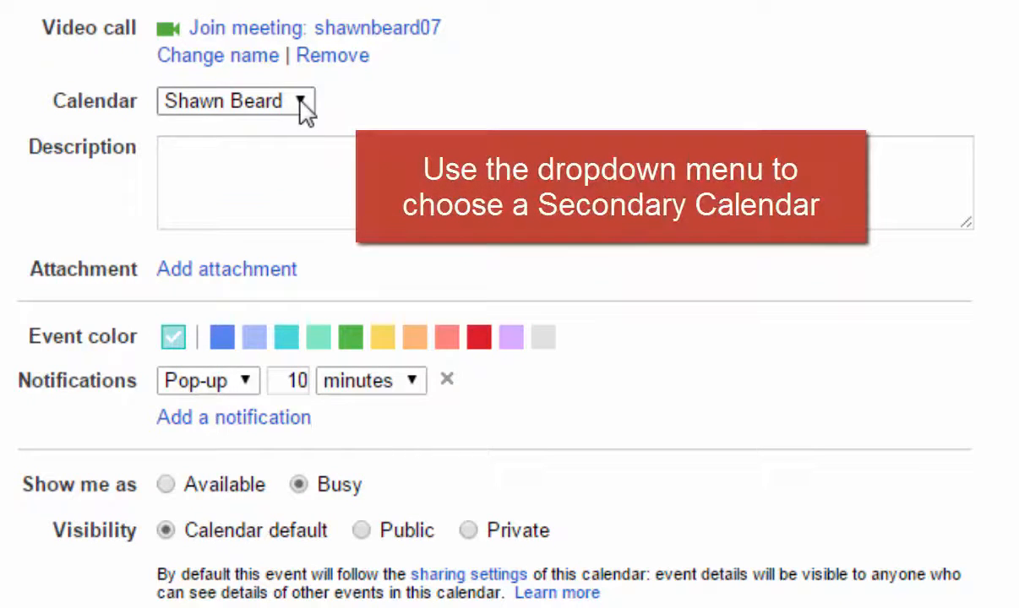
pyautogui.click(235, 101)
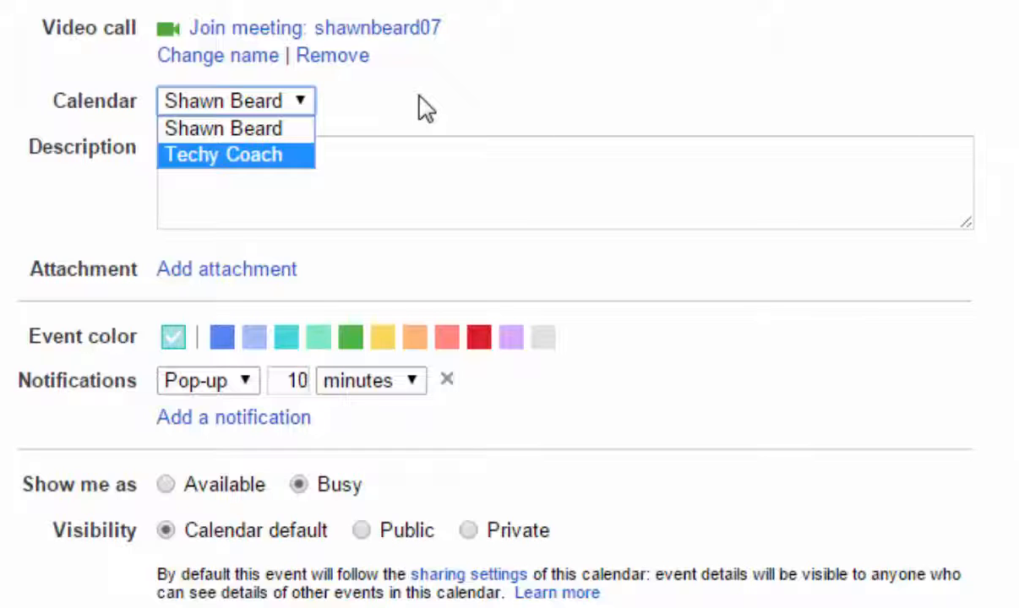
pyautogui.moveTo(304, 169)
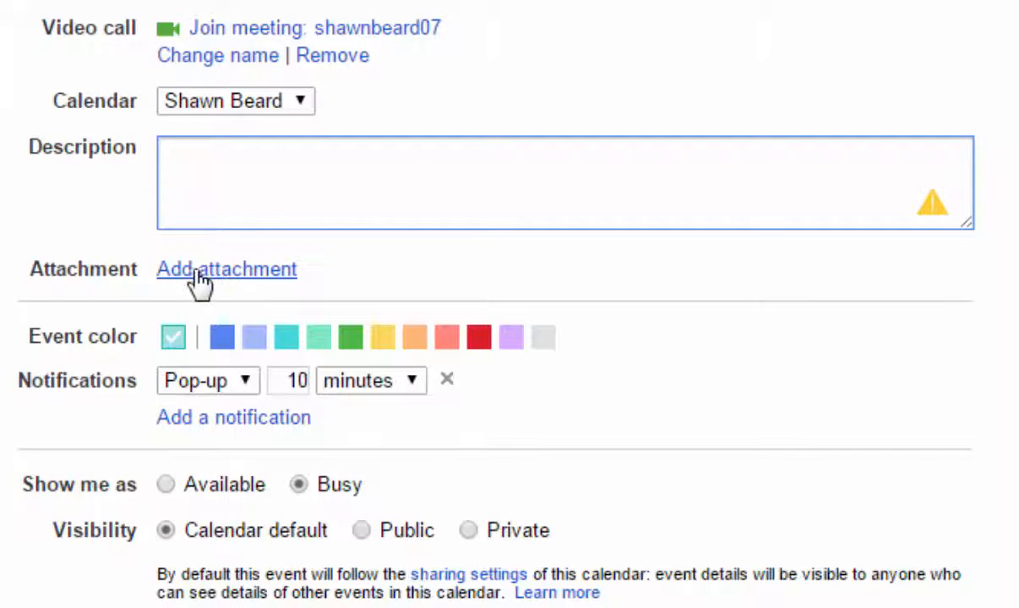
pyautogui.moveTo(279, 283)
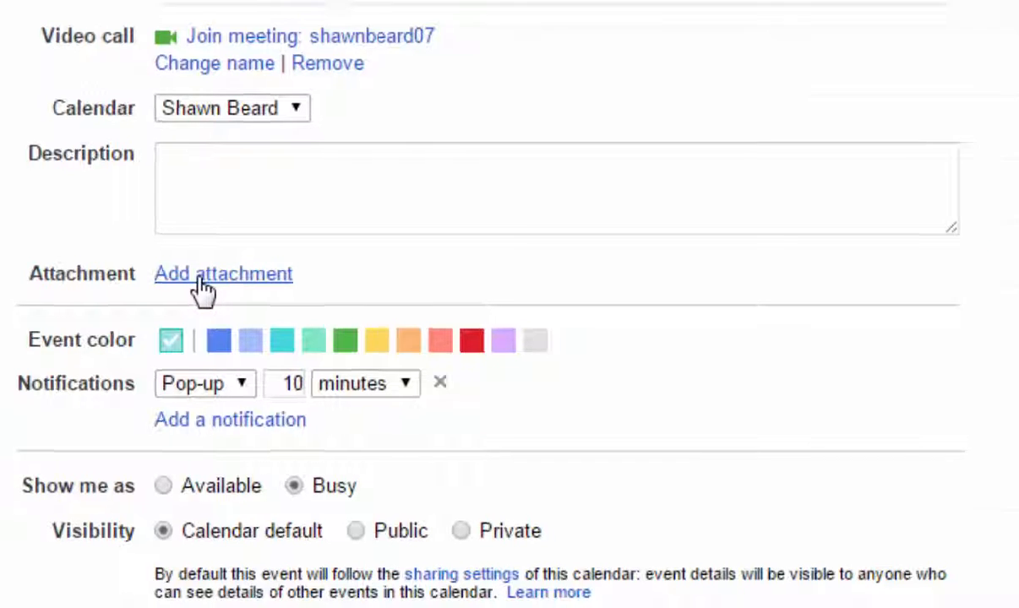
# Attach the Drive document 'Rod Serling Career Day Schedule' to the event.
pyautogui.click(223, 274)
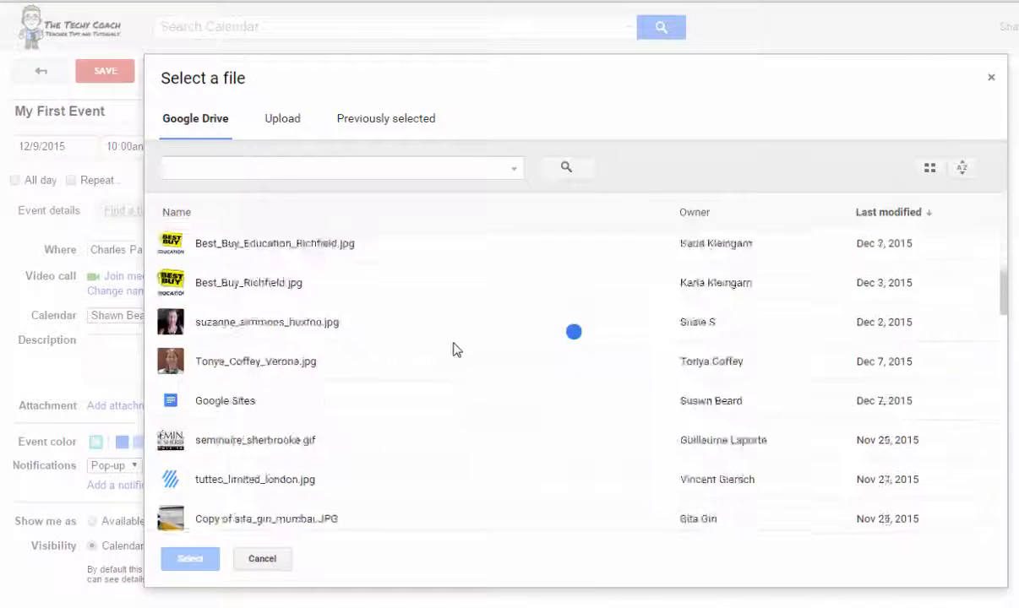
pyautogui.scroll(-3)
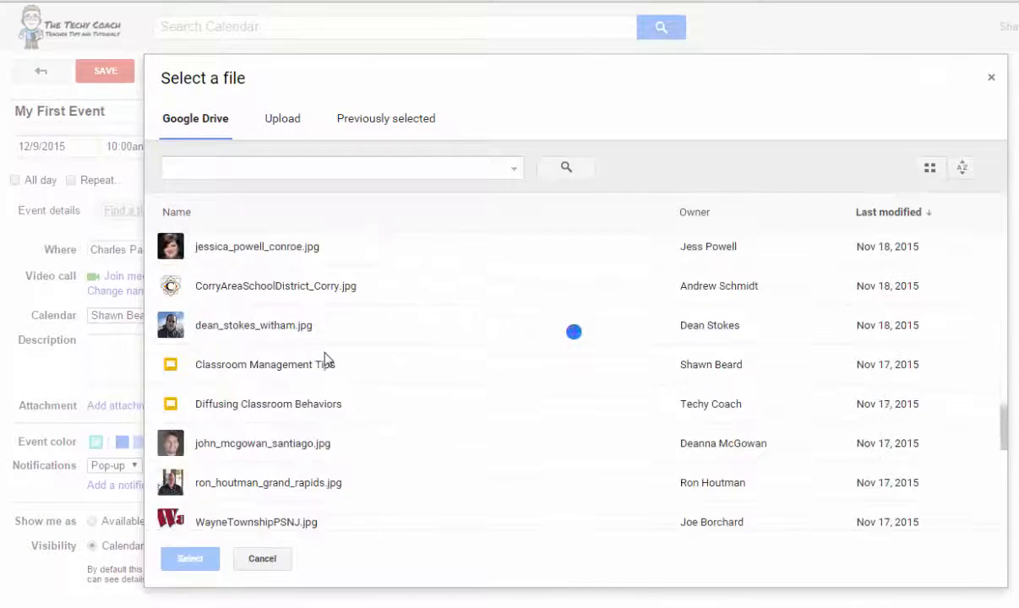
pyautogui.scroll(-3)
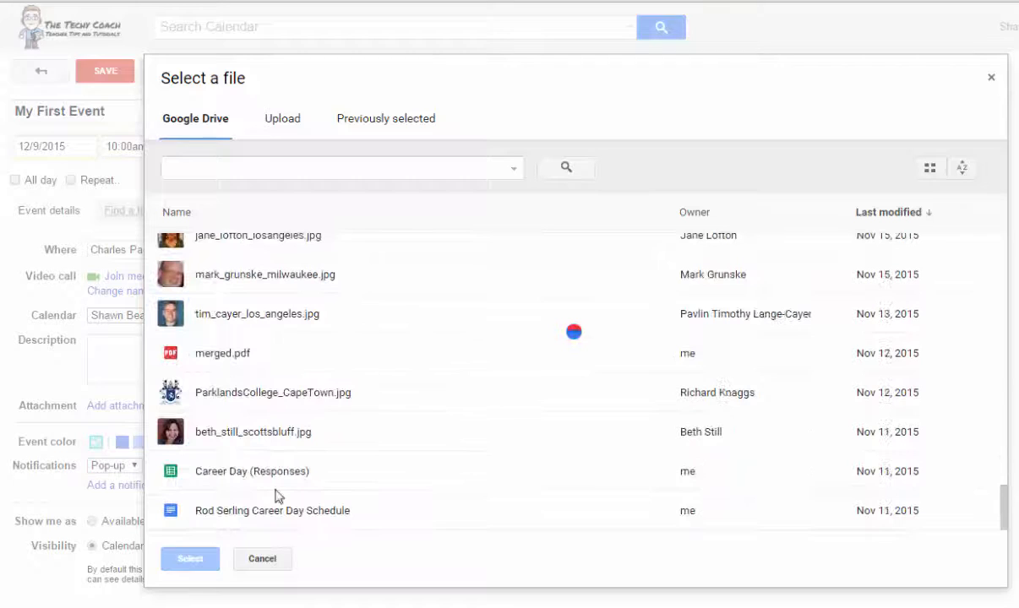
pyautogui.click(190, 558)
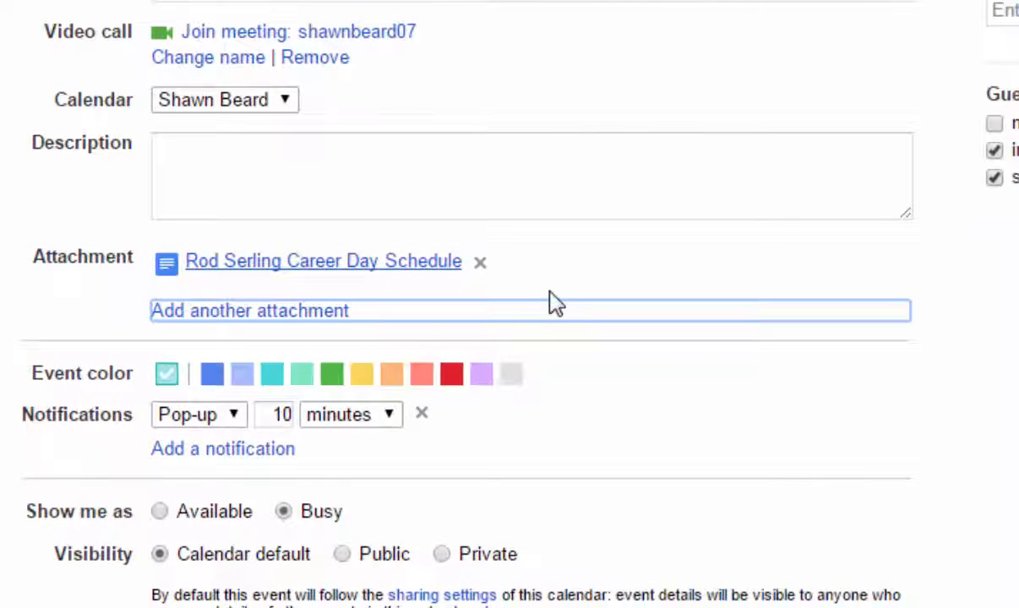
pyautogui.moveTo(691, 273)
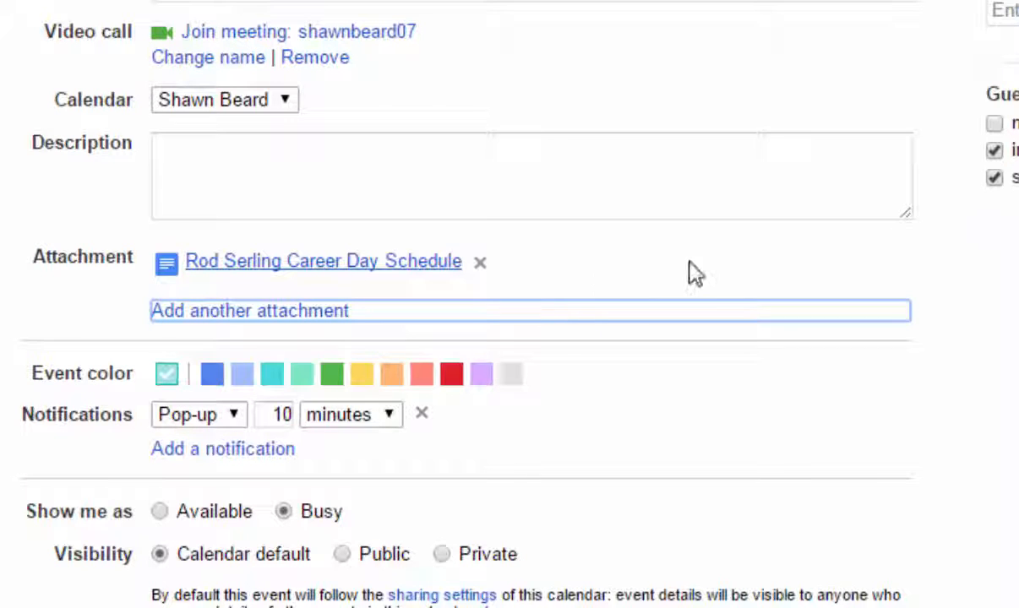
pyautogui.moveTo(958, 99)
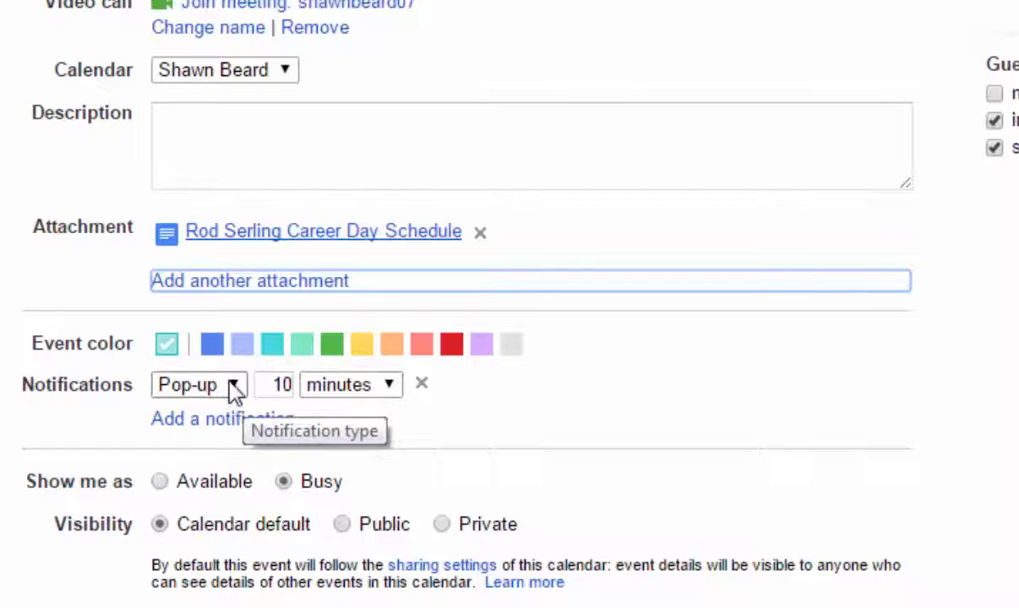
# Review the Email and Pop-up notification types, keeping the 10-minute pop-up.
pyautogui.click(198, 385)
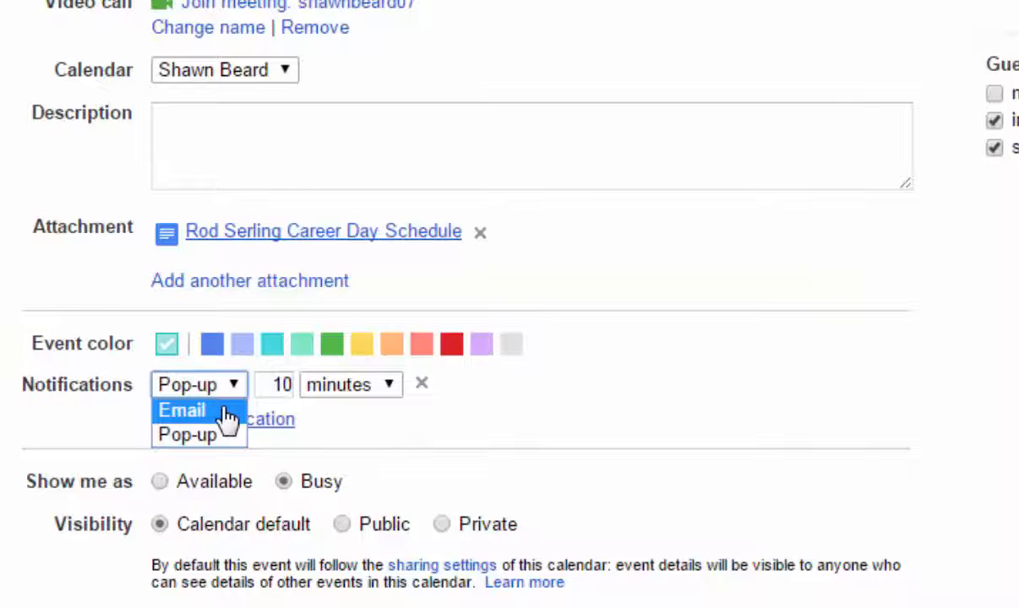
pyautogui.click(188, 434)
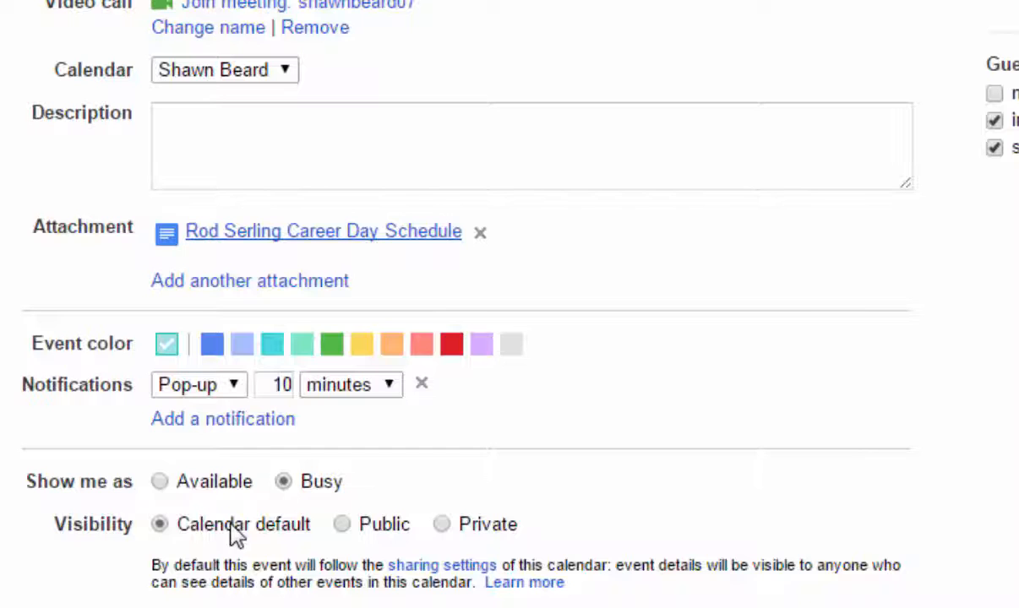
pyautogui.moveTo(219, 539)
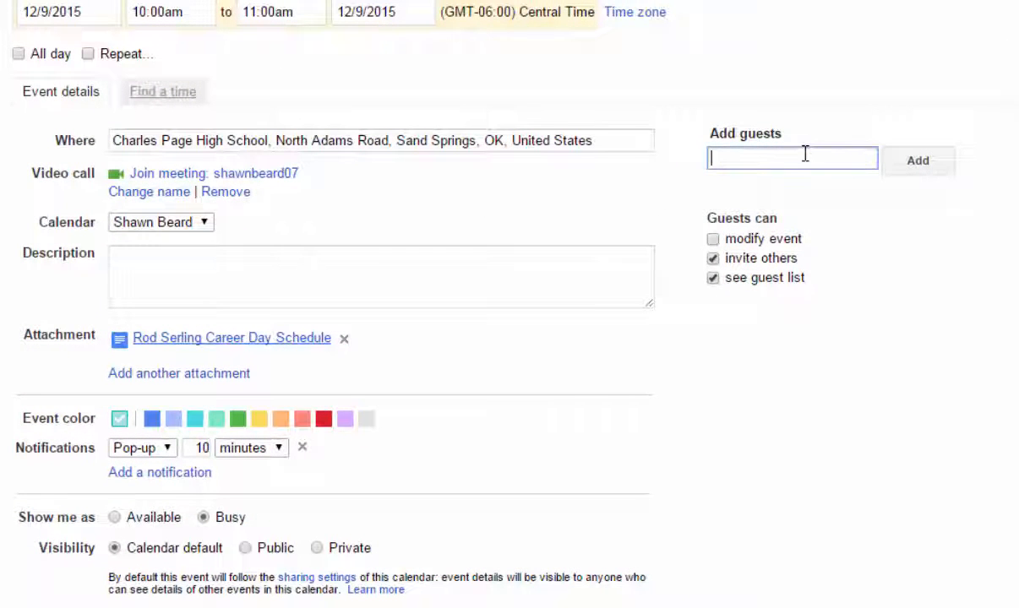
# Add and then remove a guest, and save 'My First Event' on Wed Dec 9, 10–11am.
pyautogui.write('da')
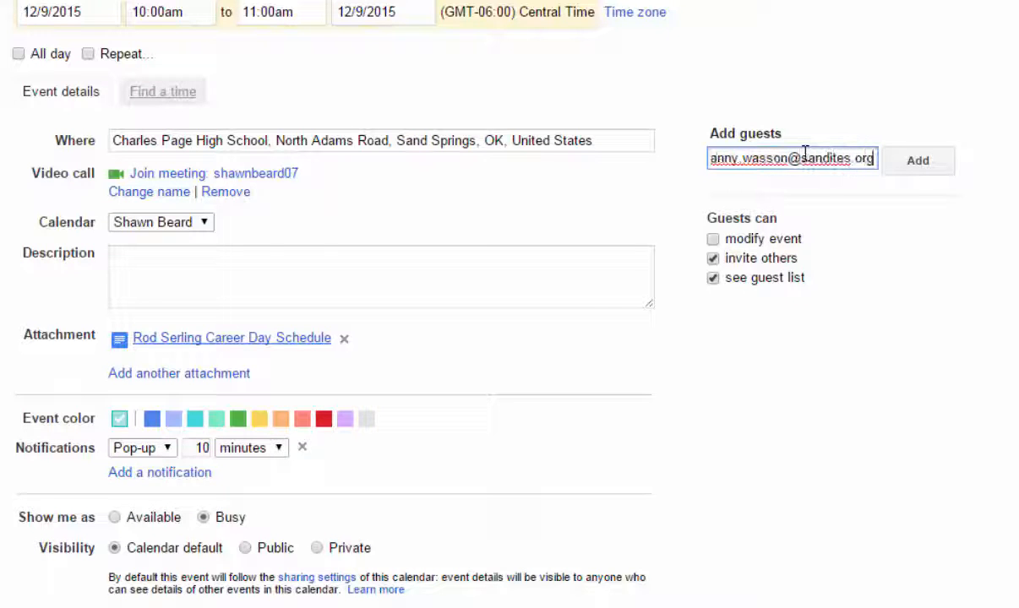
pyautogui.click(918, 161)
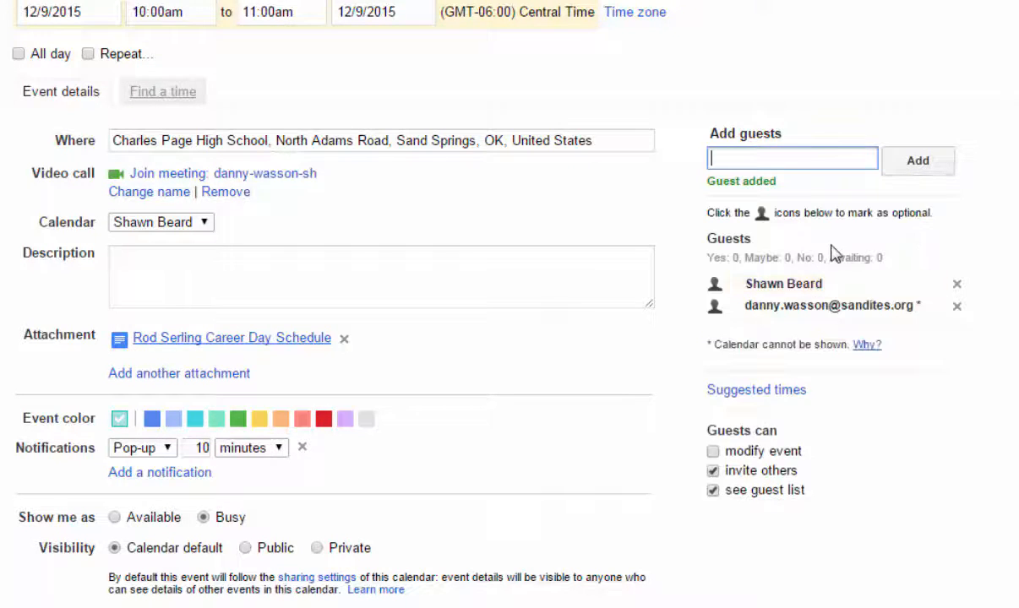
pyautogui.moveTo(821, 306)
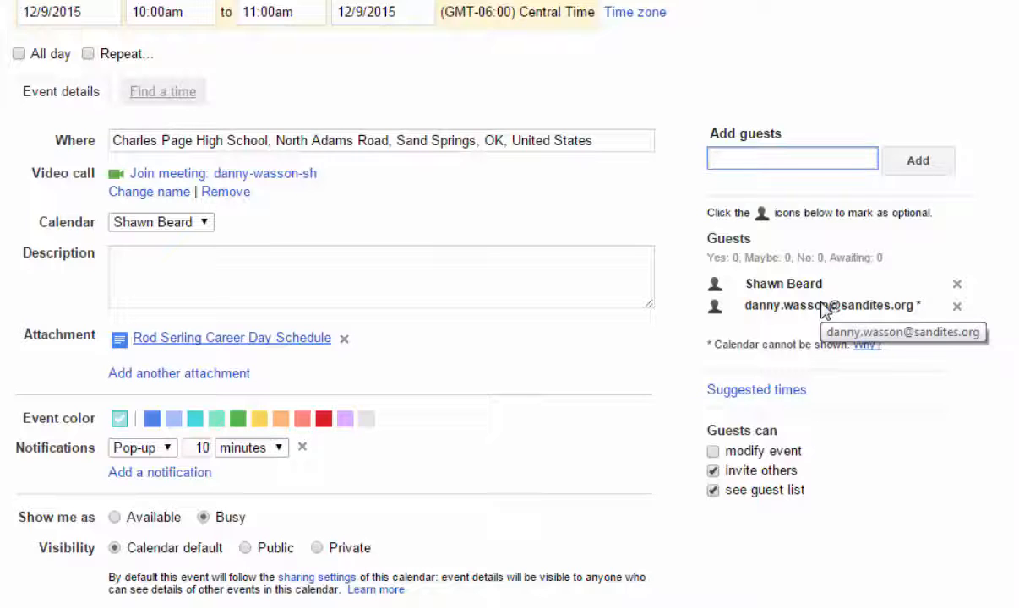
pyautogui.click(957, 306)
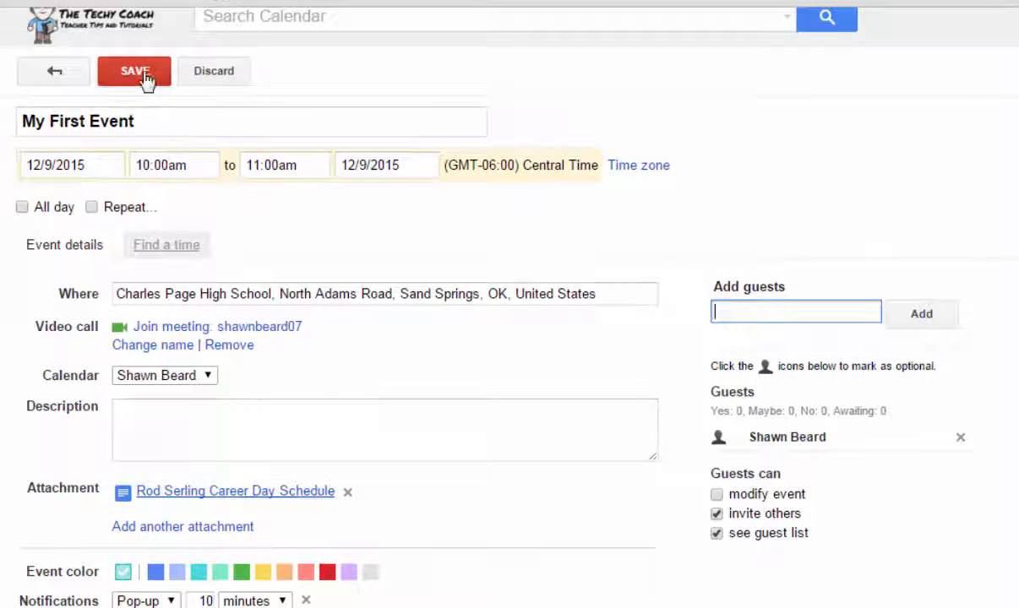
pyautogui.click(133, 70)
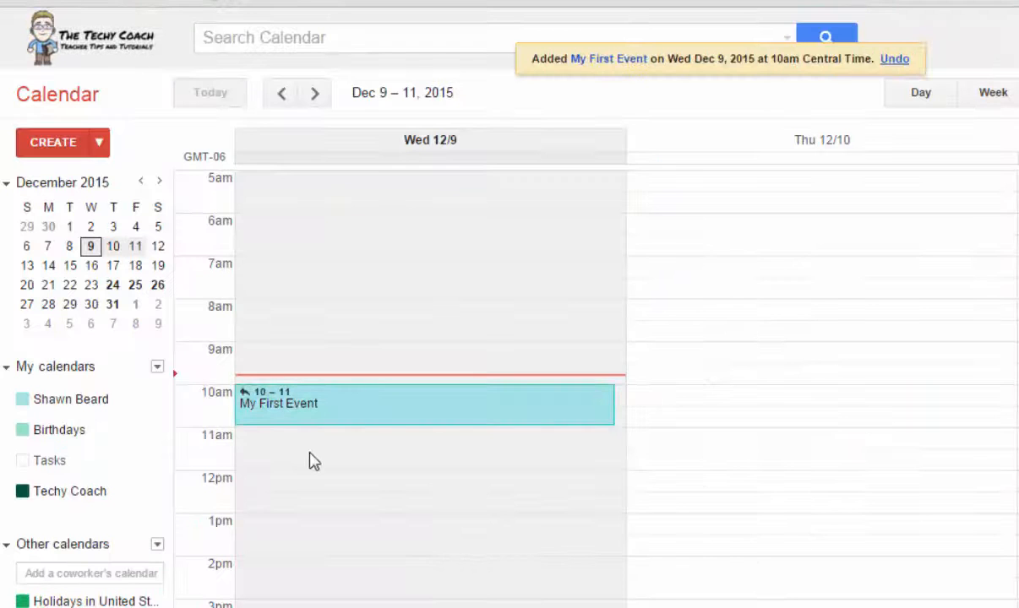
pyautogui.moveTo(793, 552)
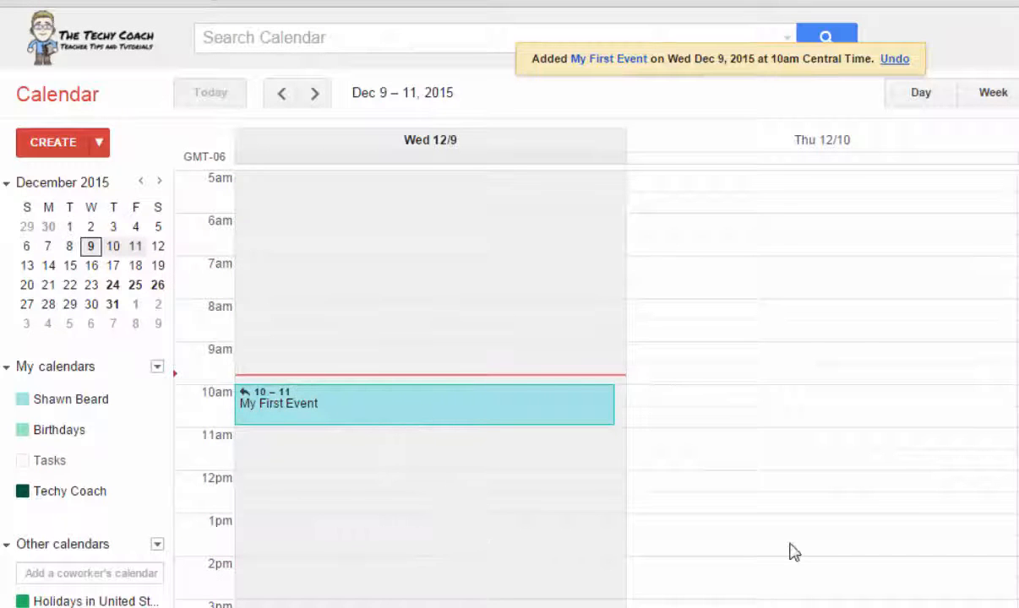
pyautogui.moveTo(770, 507)
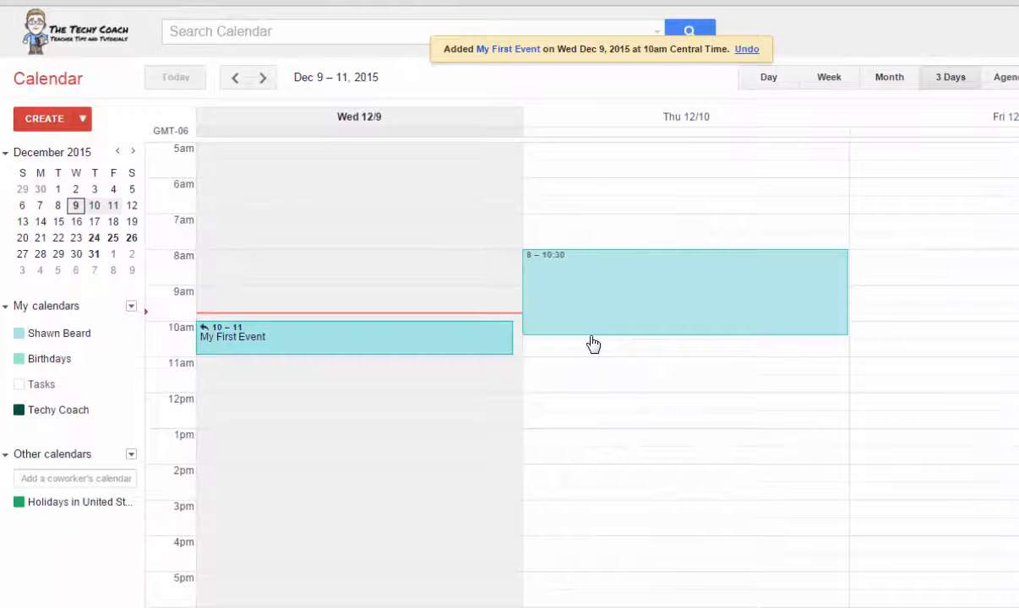
pyautogui.click(685, 292)
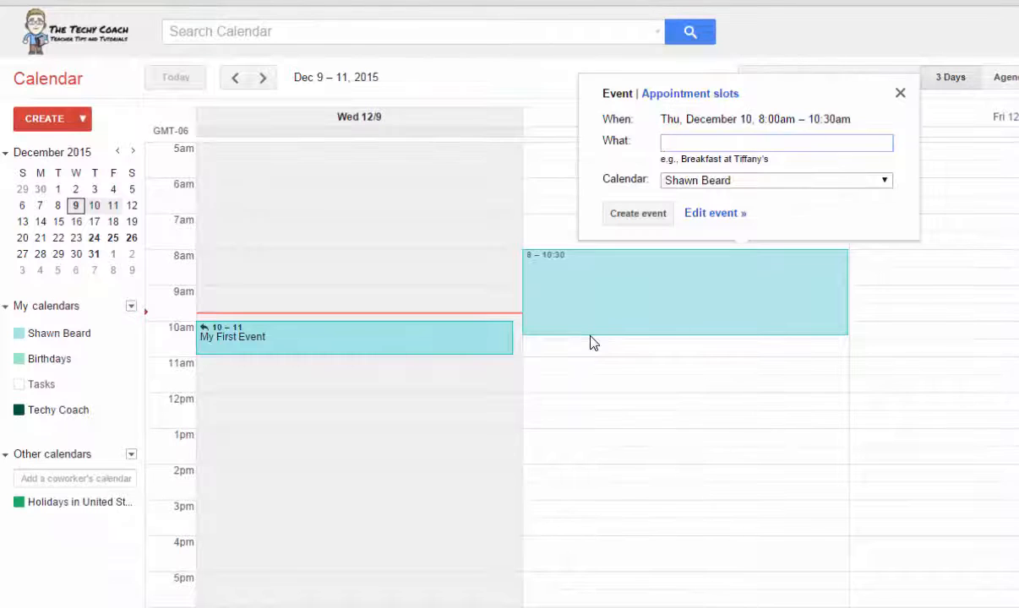
pyautogui.click(775, 142)
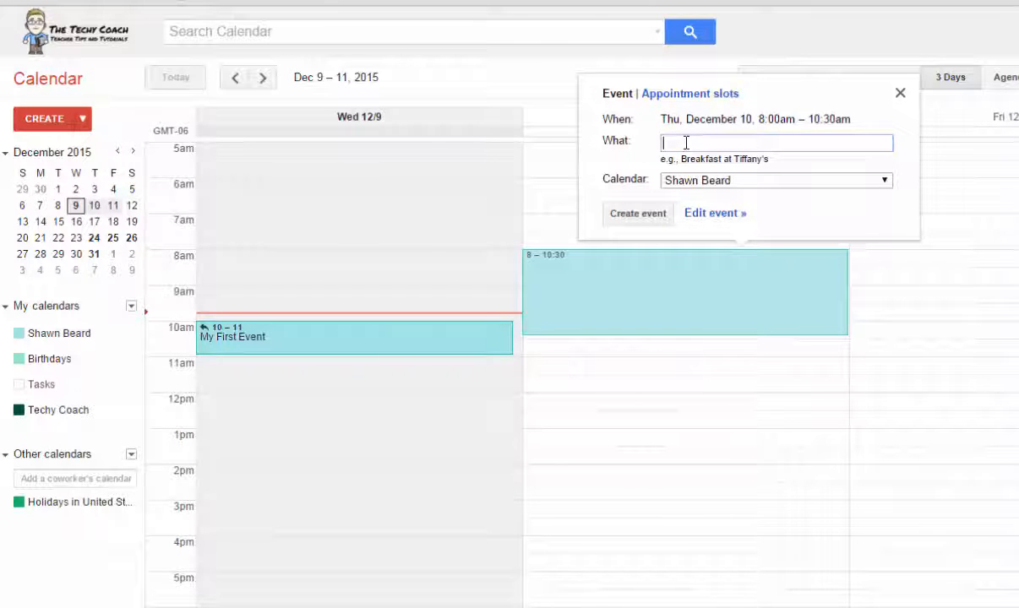
pyautogui.moveTo(717, 142)
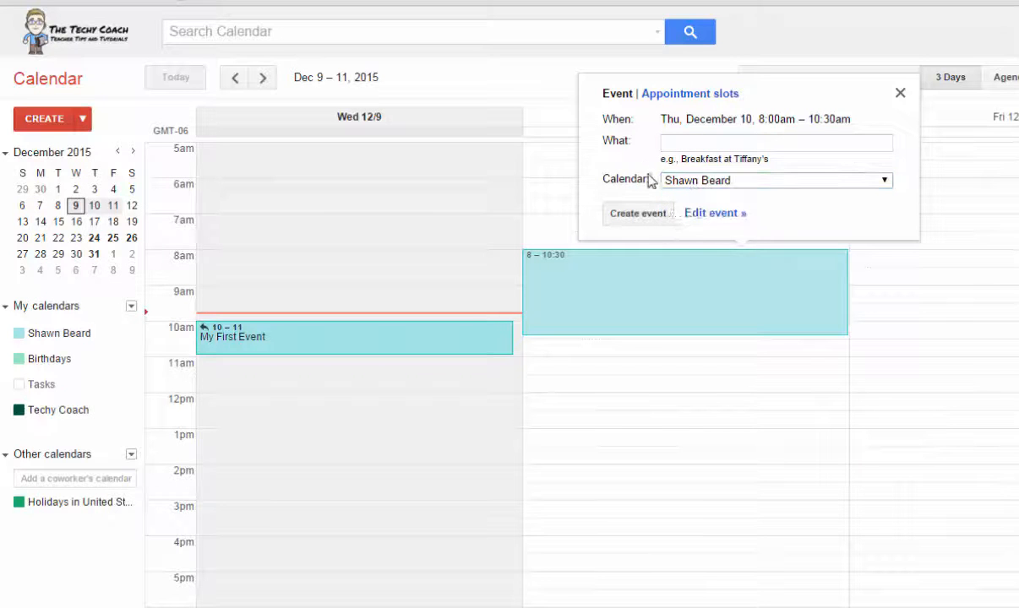
pyautogui.moveTo(720, 218)
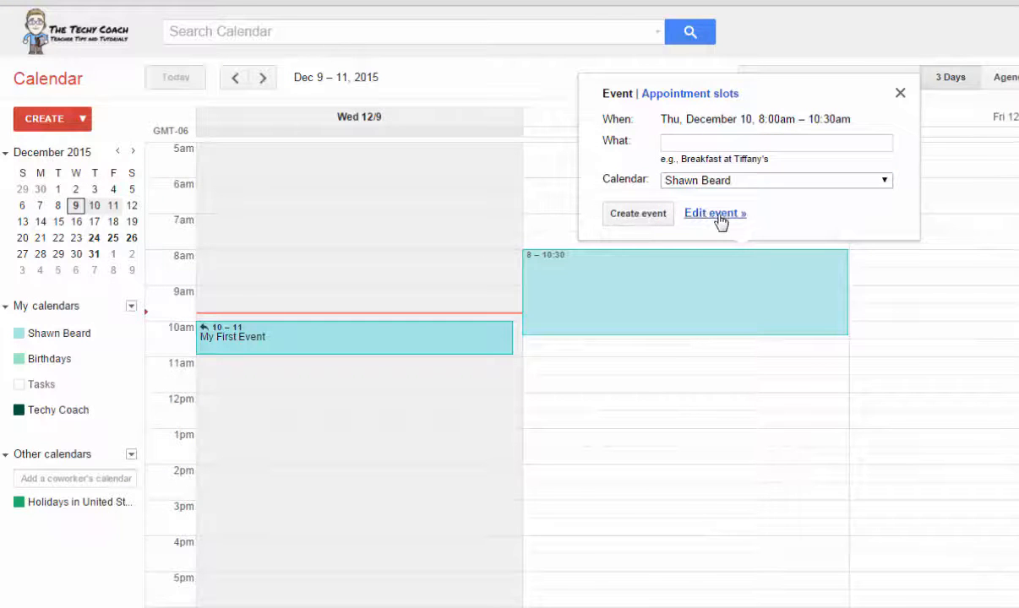
pyautogui.click(714, 212)
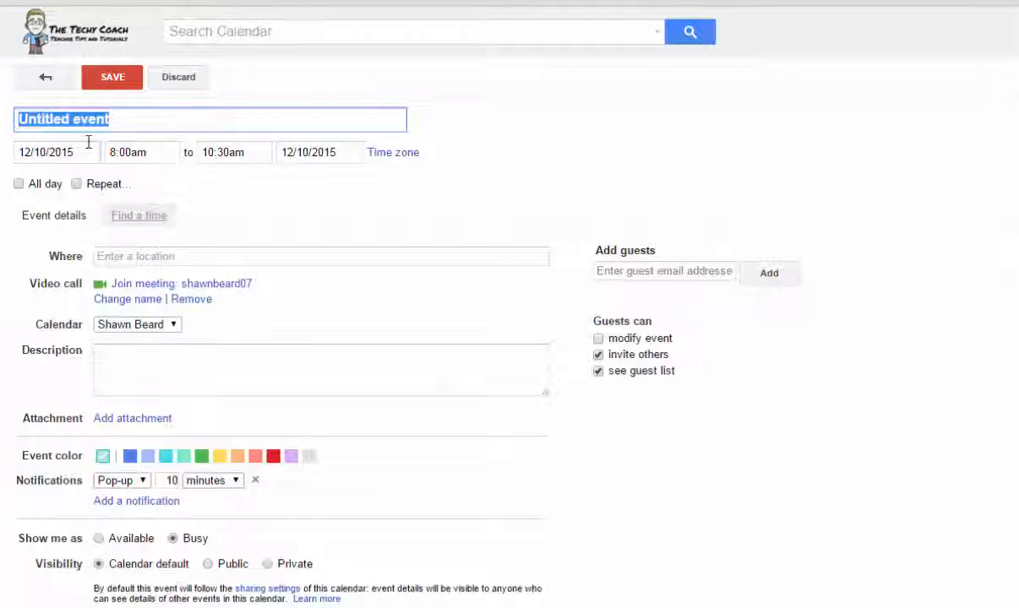
pyautogui.moveTo(357, 435)
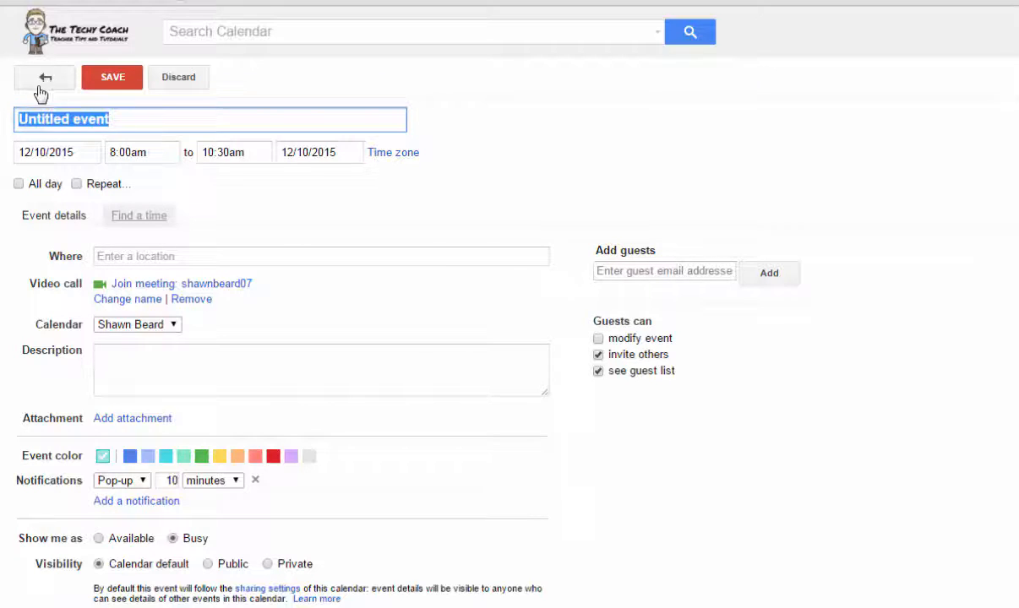
pyautogui.click(44, 77)
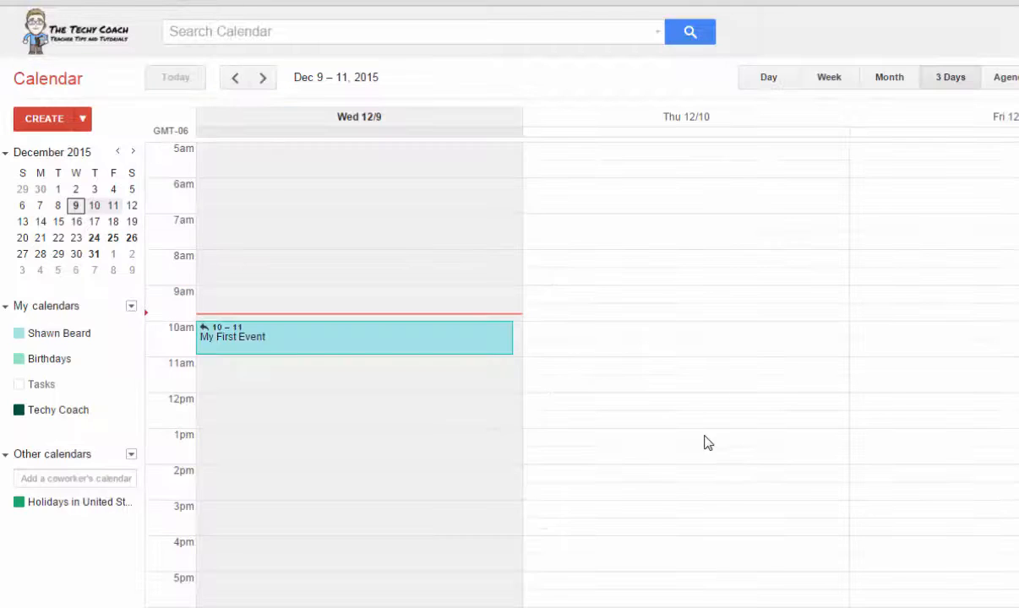
pyautogui.moveTo(302, 415)
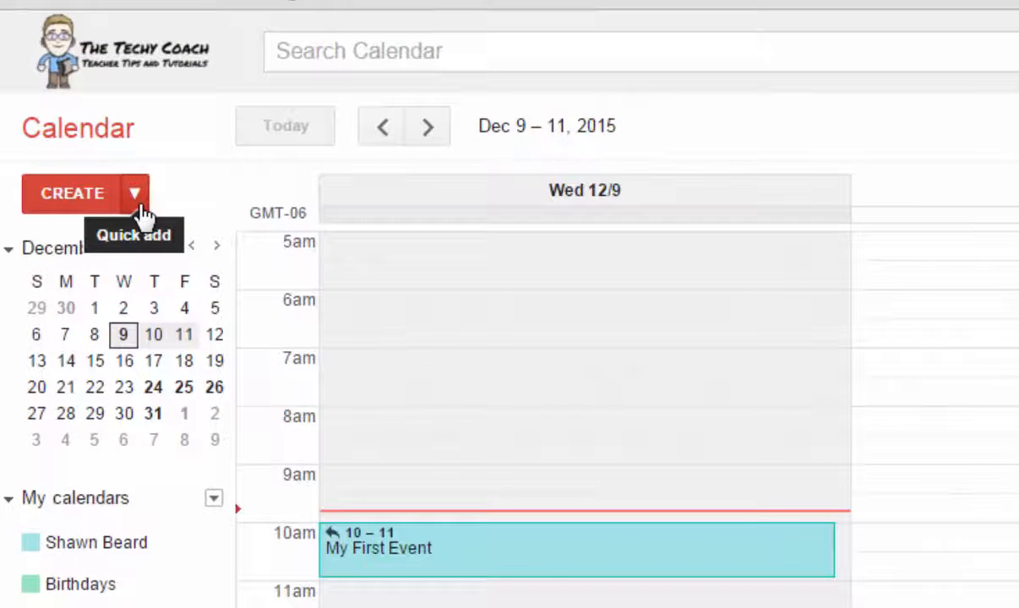
pyautogui.moveTo(134, 198)
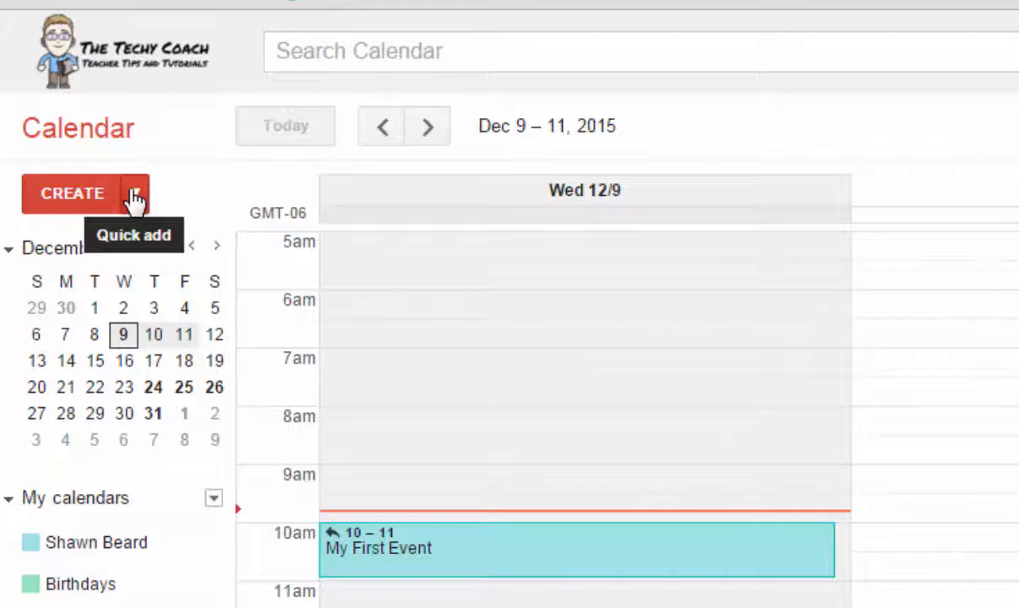
# Quick-add 'Meet John at Starbuck's' for Friday, December 11, at 3:00pm.
pyautogui.click(134, 193)
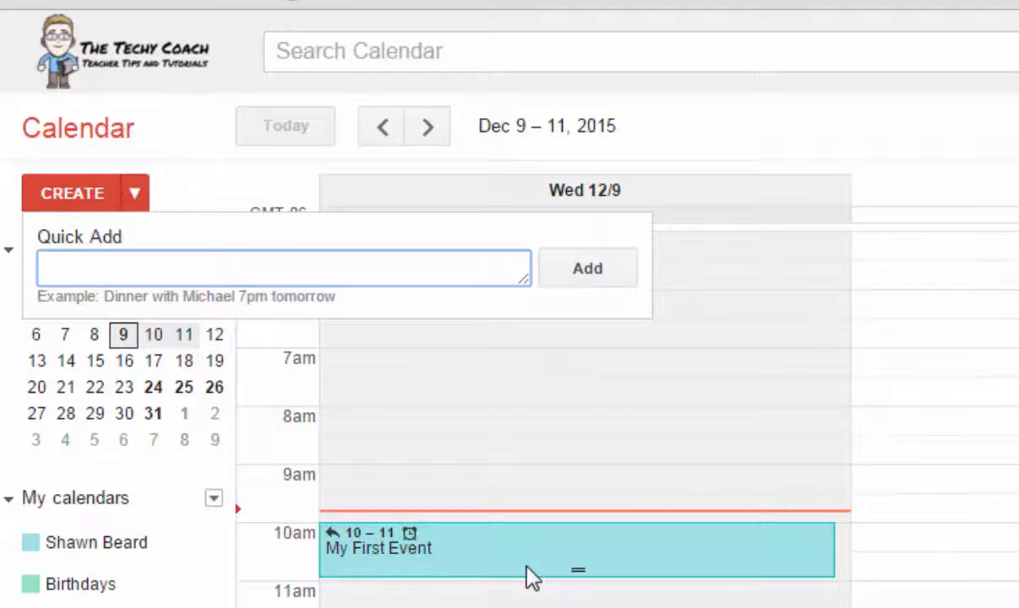
pyautogui.write("Meet John at Starbuck's on Frid")
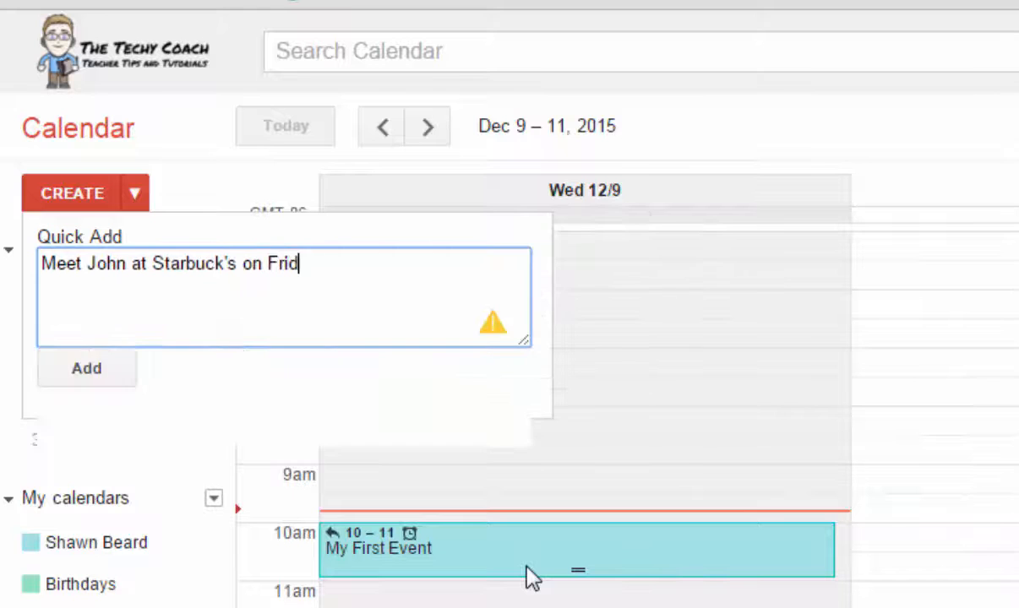
pyautogui.write('ay at 3:00')
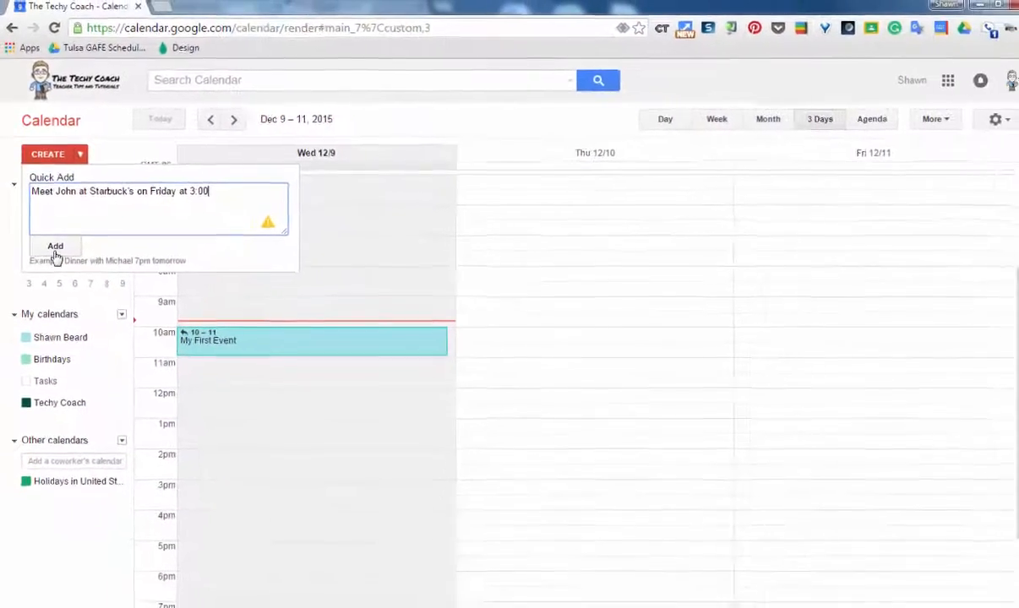
pyautogui.click(54, 246)
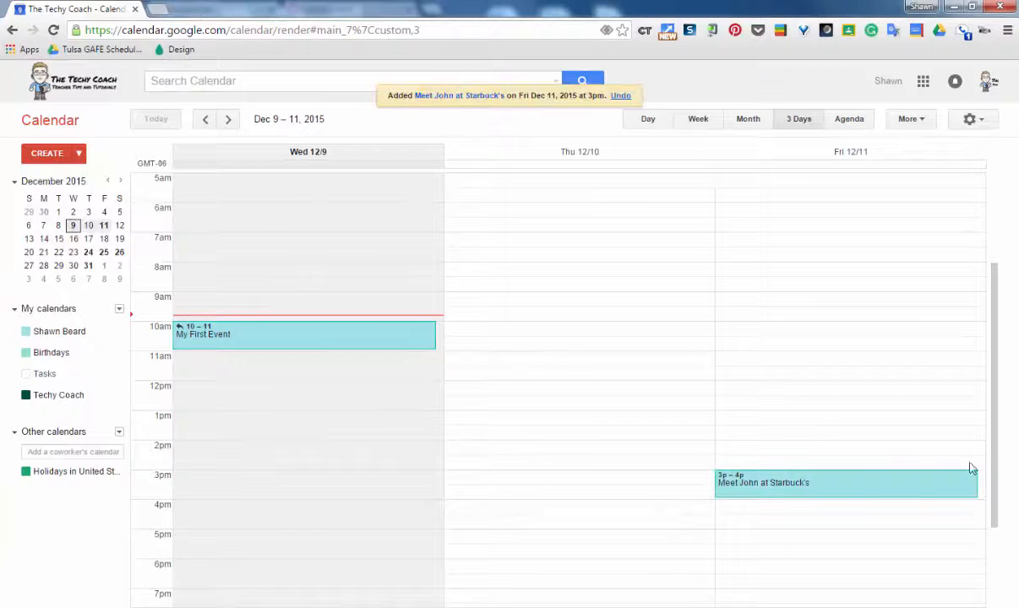
pyautogui.moveTo(903, 496)
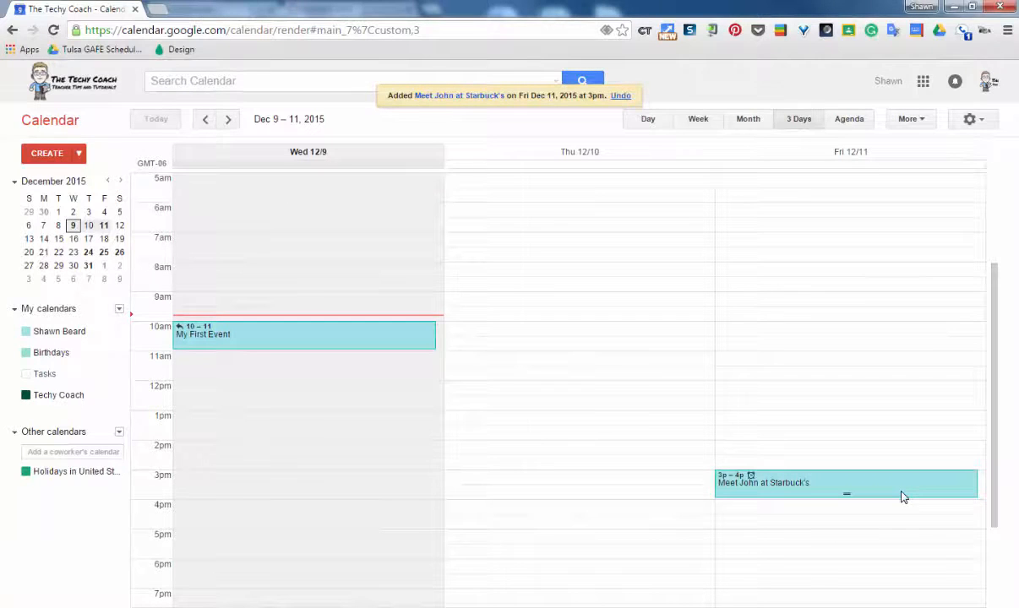